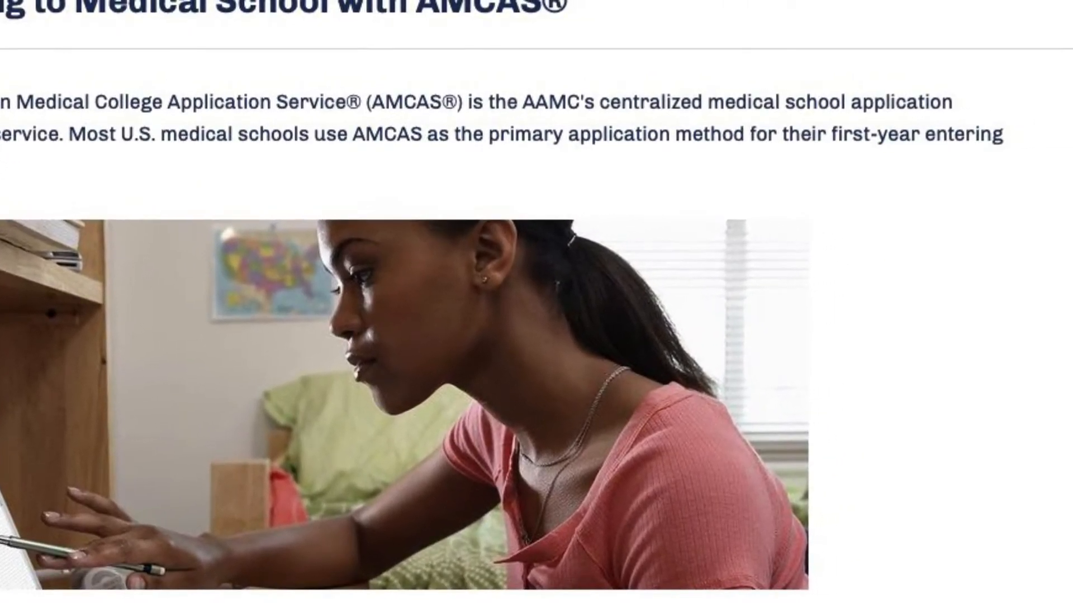
- Scroll past the AAMC introduction to reach the applicant home page with the 2021 cycle
scroll(right, 3)
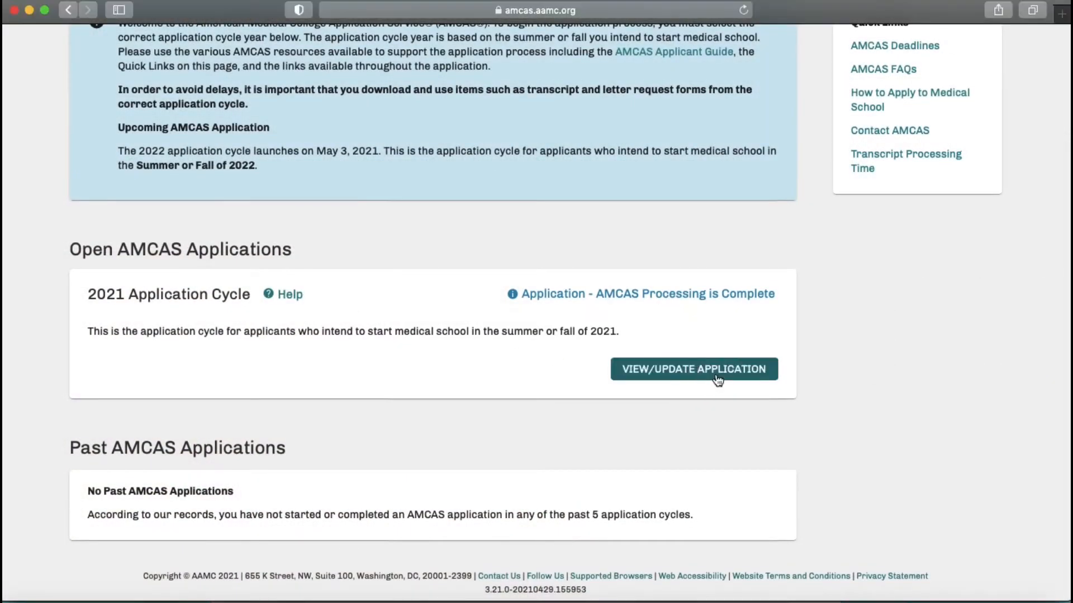
- View/update the 2021 application to show all nine completed sections
click(692, 369)
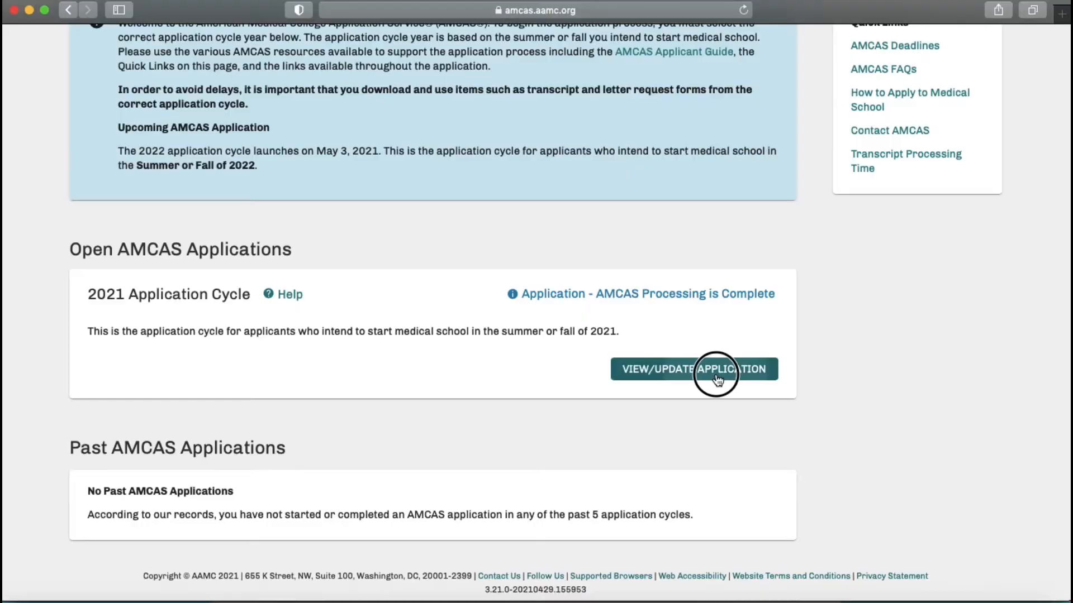
click(692, 369)
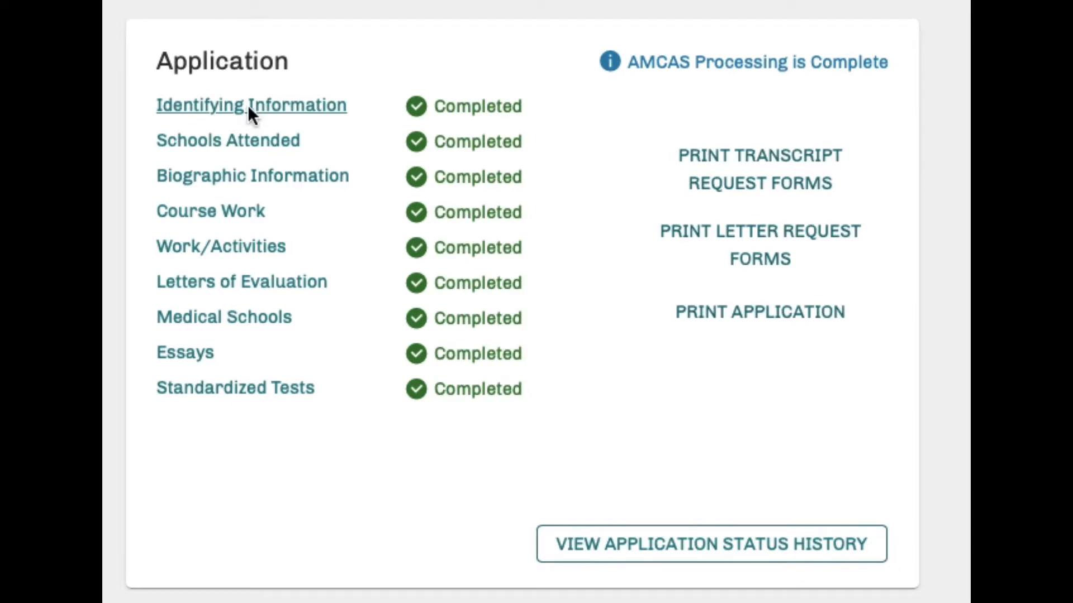
- Review Identifying Information through Legal Name, Preferred Name, Alternate Names, ID Numbers and Birth & Sex
click(250, 106)
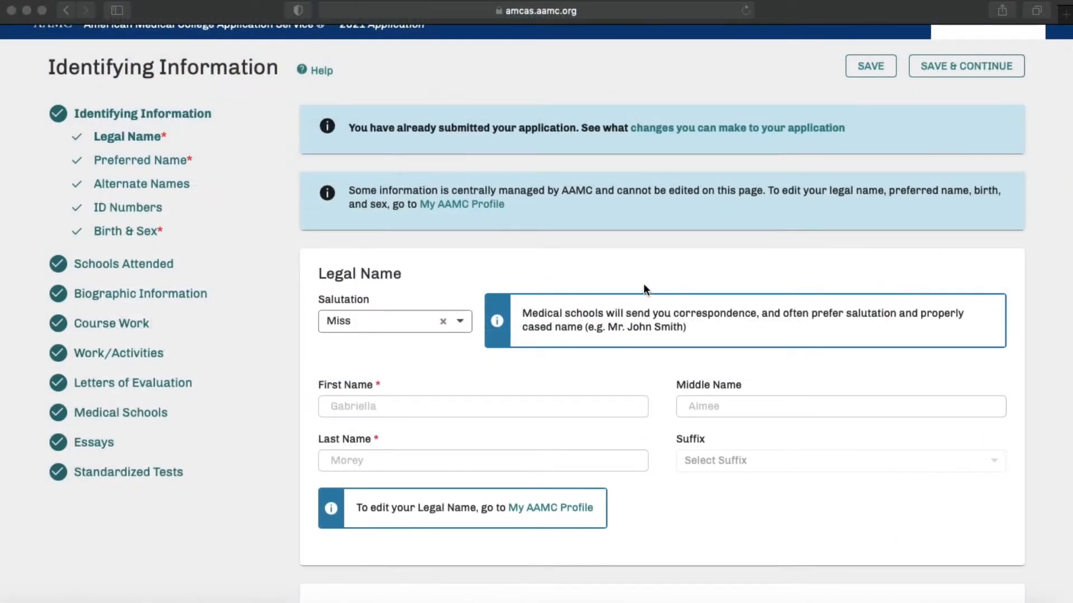
scroll(down, 3)
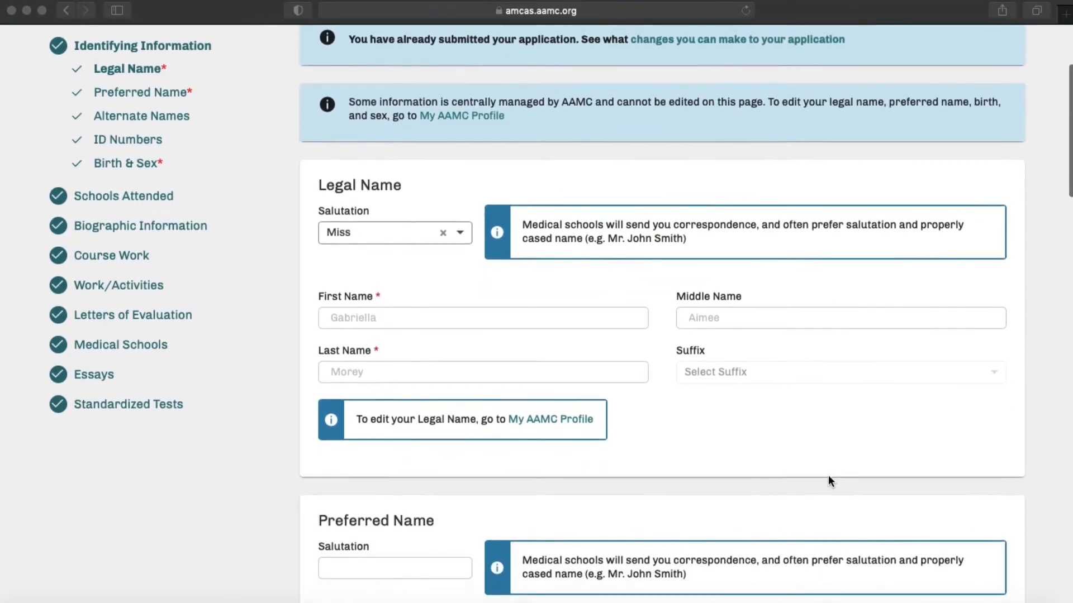
scroll(down, 3)
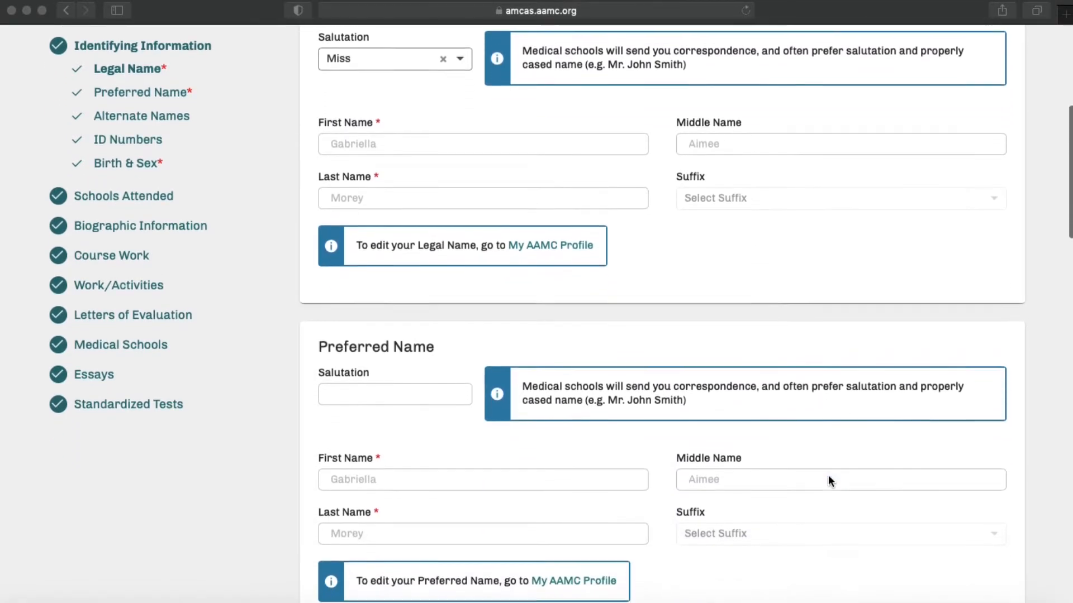
scroll(down, 3)
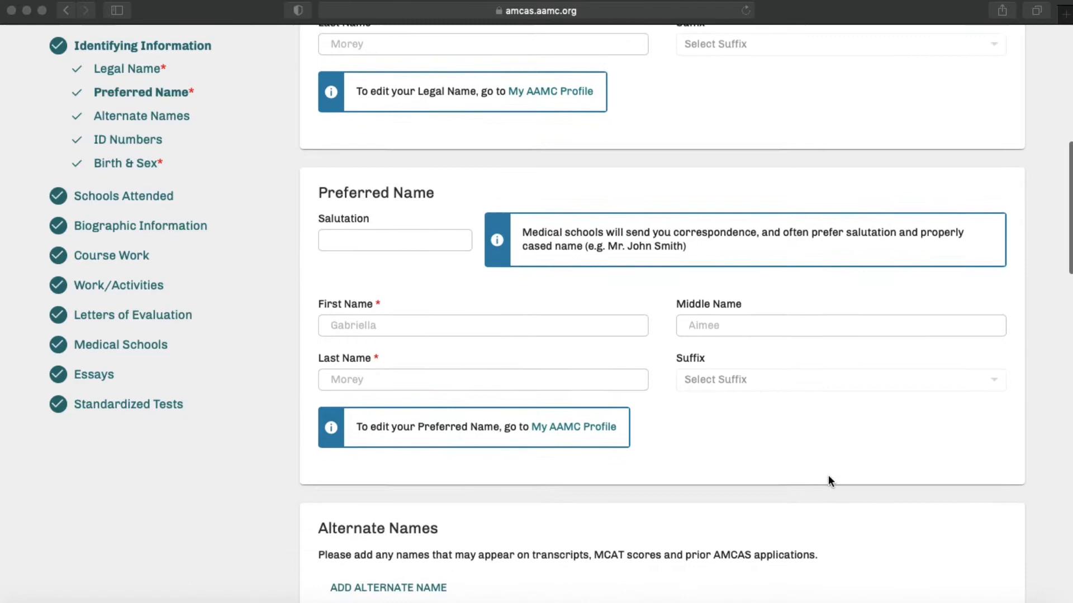
scroll(down, 3)
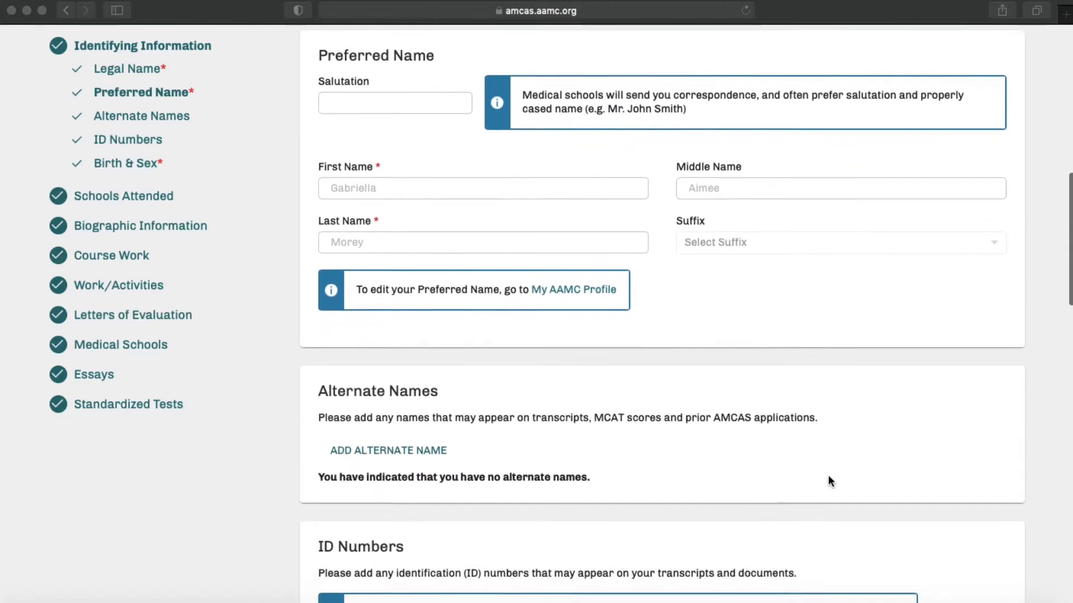
scroll(down, 3)
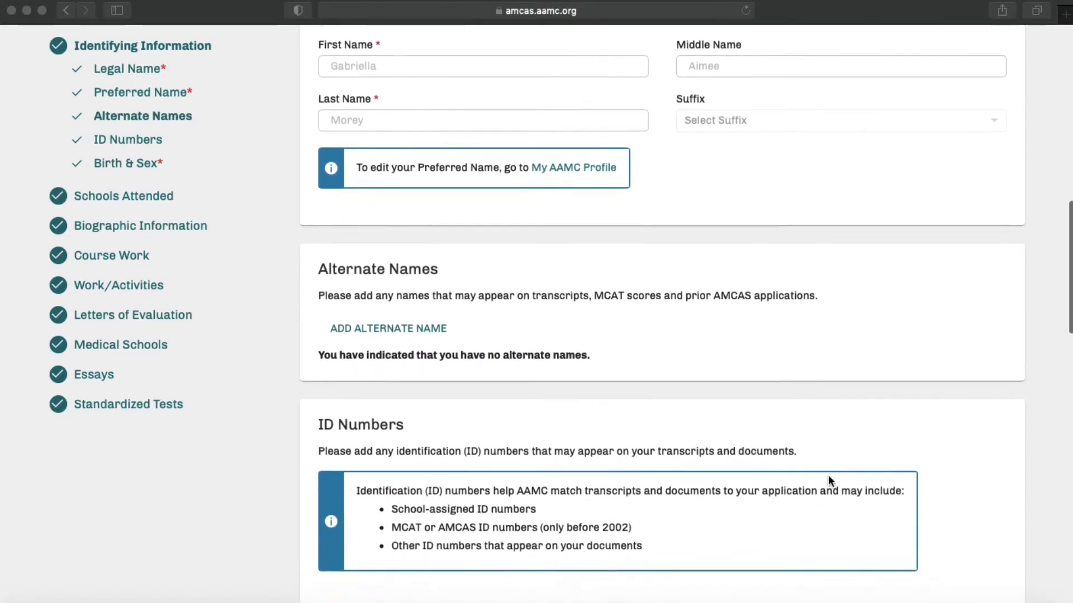
scroll(down, 3)
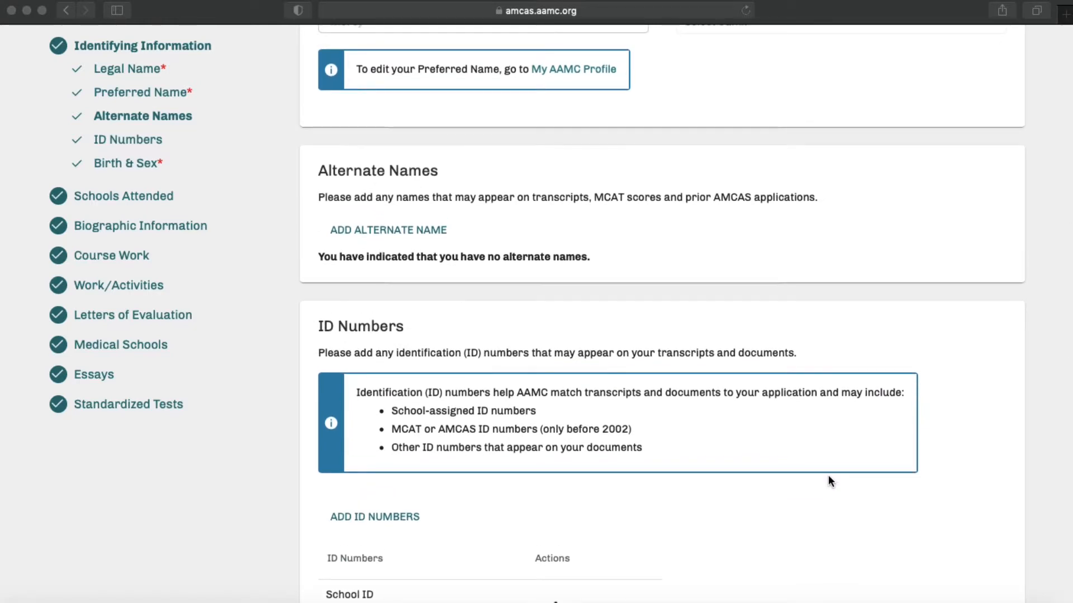
scroll(up, 3)
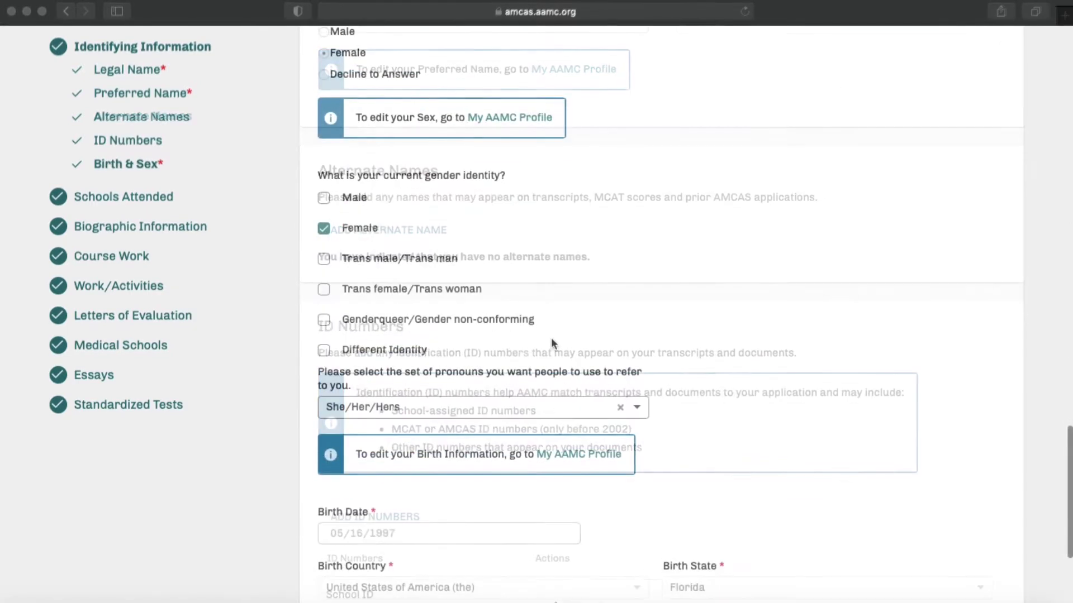
scroll(down, 3)
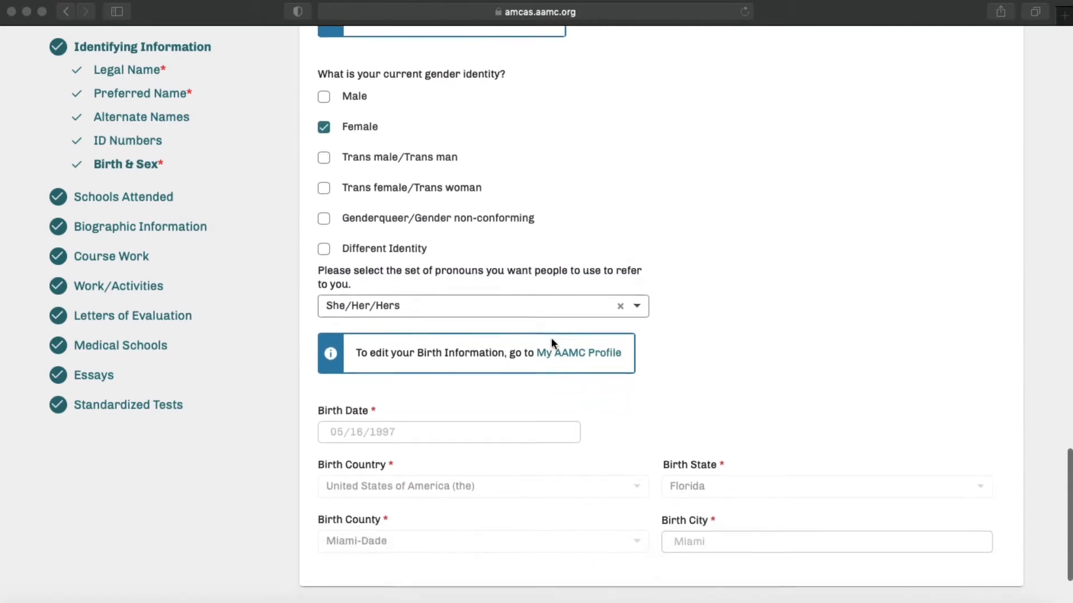
scroll(down, 3)
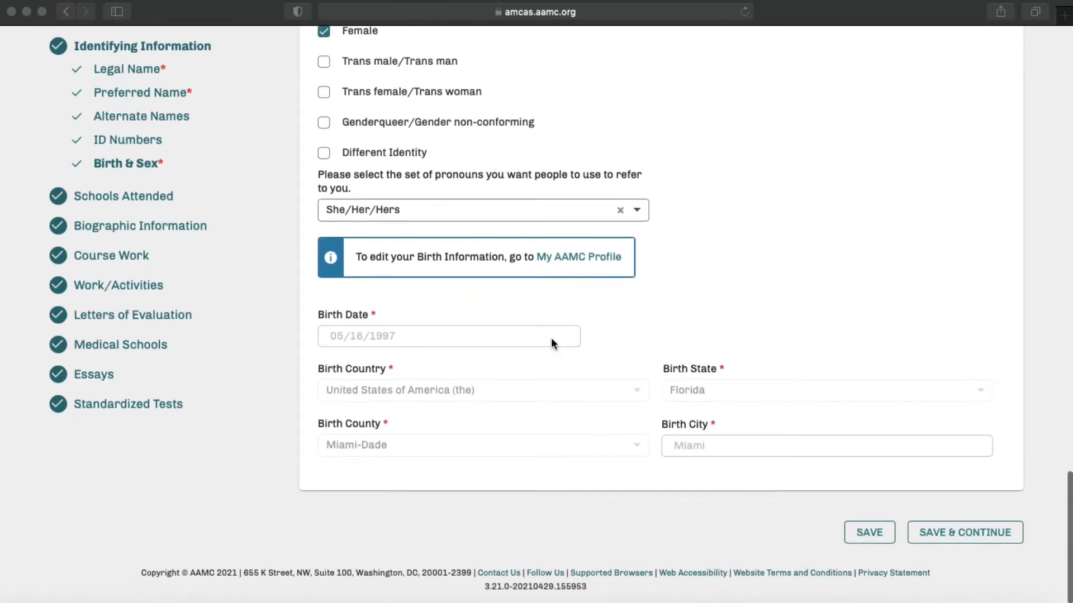
mouse_move(964, 533)
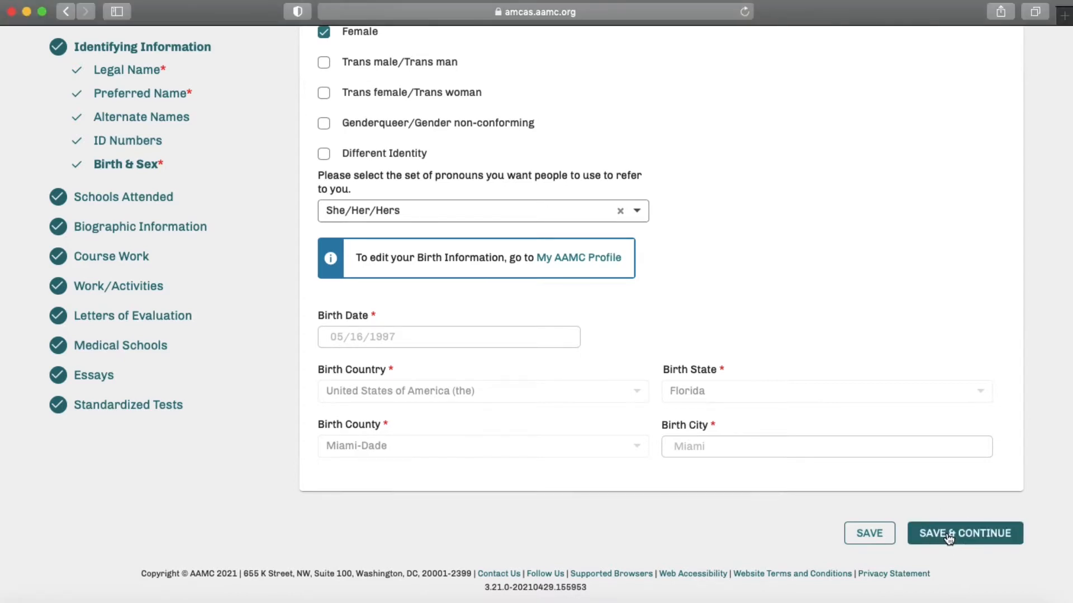
- Save and continue, then look over the High School and Colleges entries in Schools Attended
click(965, 533)
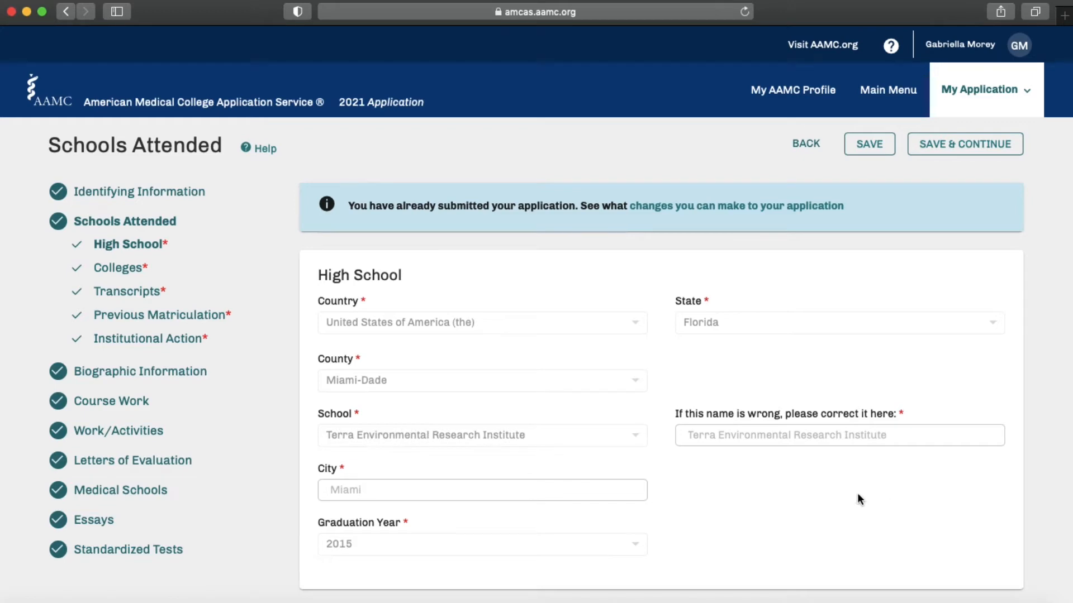
scroll(down, 3)
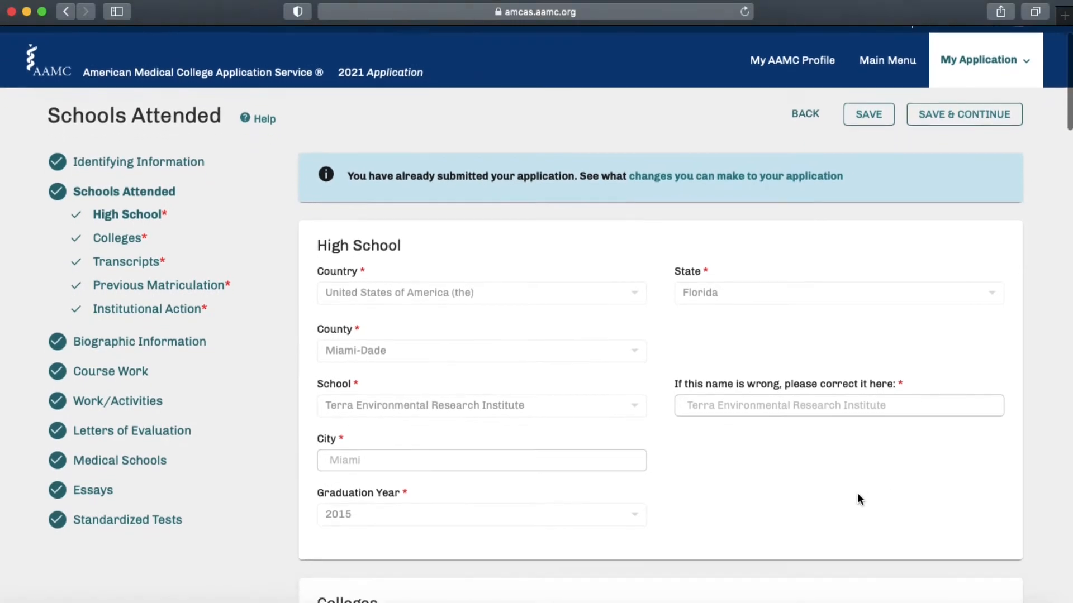
scroll(up, 3)
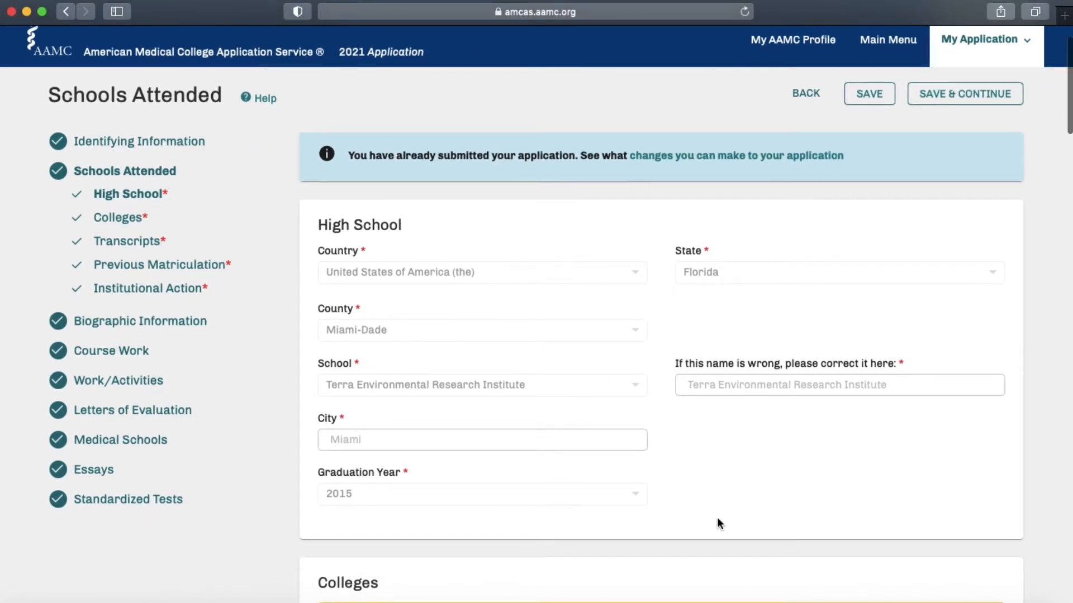
scroll(down, 3)
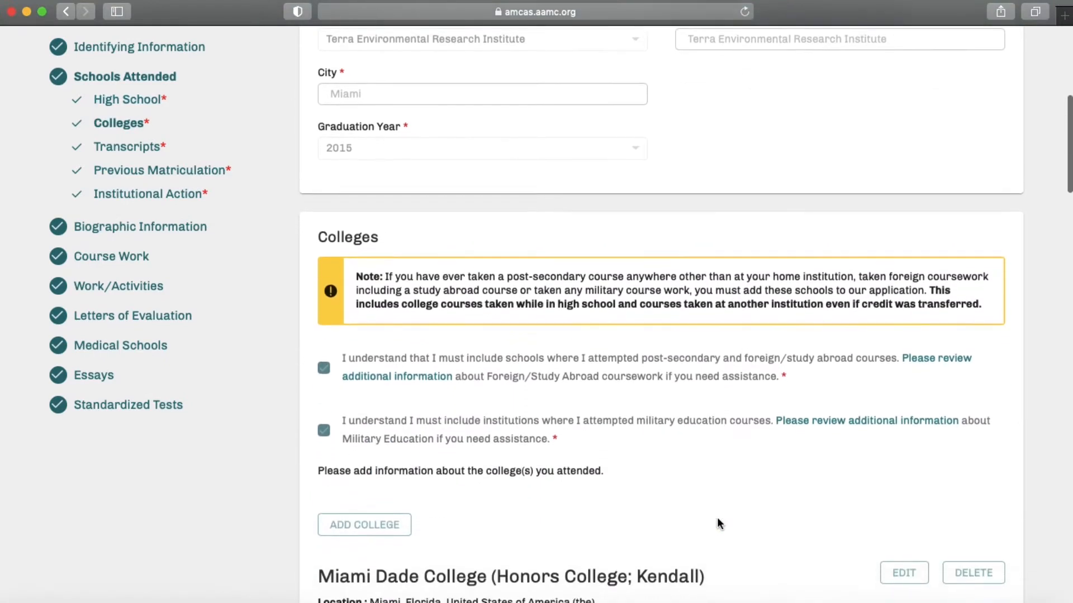
scroll(down, 3)
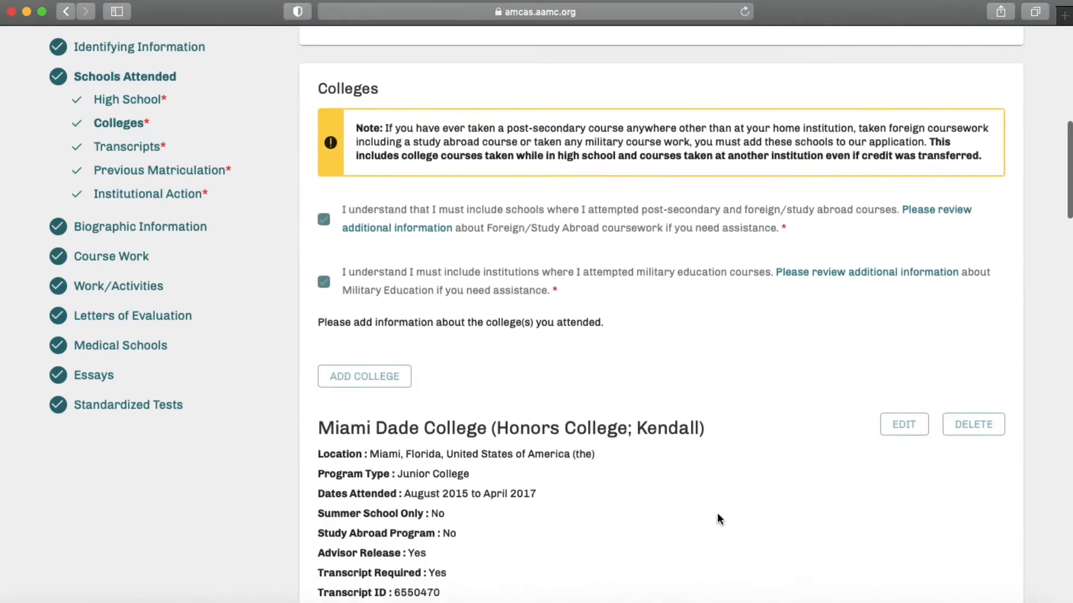
scroll(up, 3)
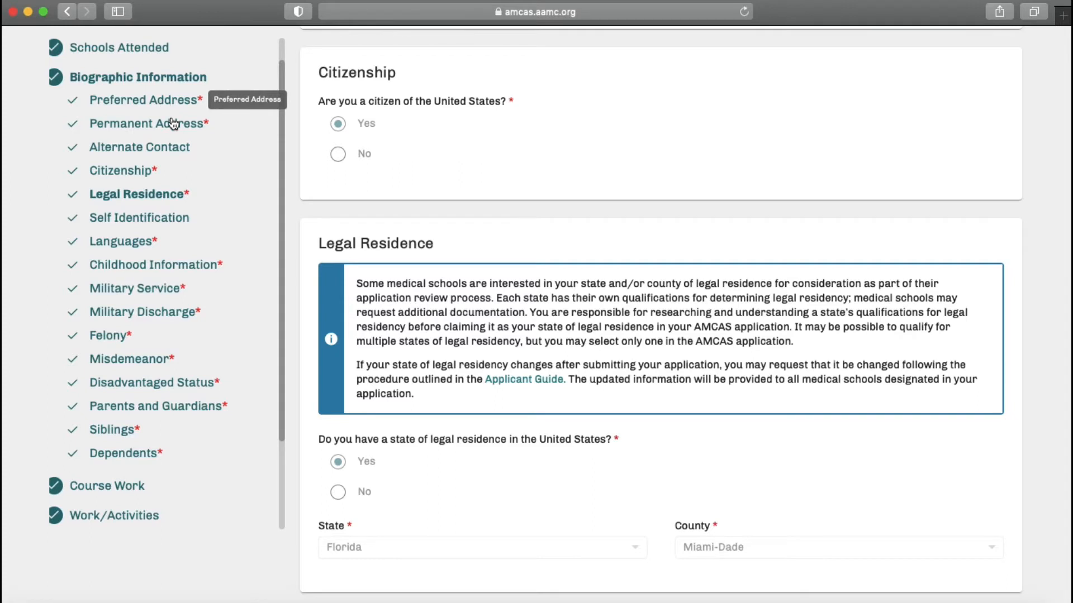
mouse_move(179, 132)
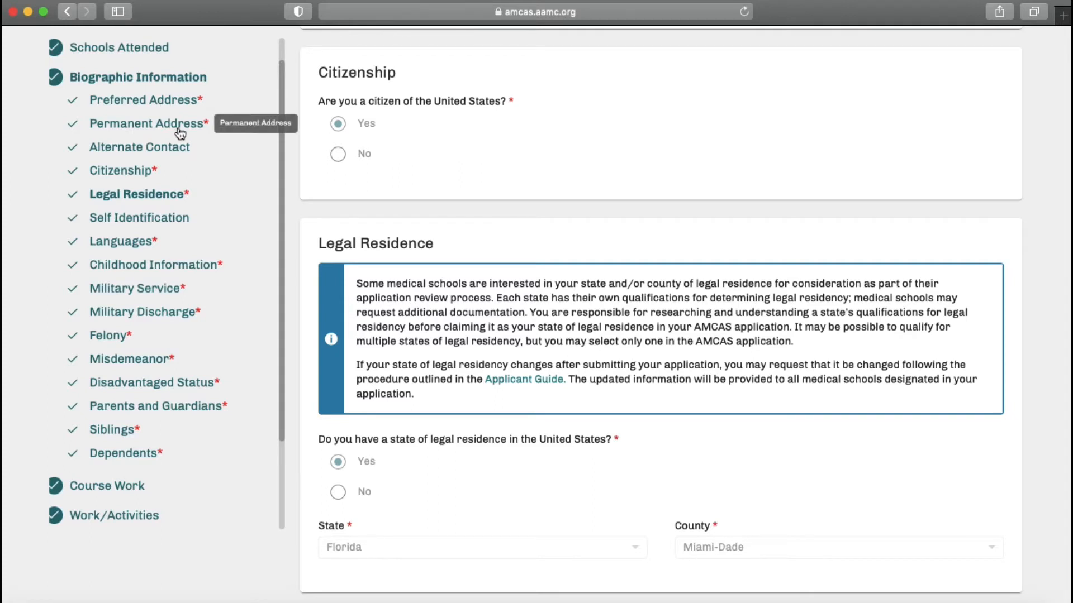
mouse_move(183, 150)
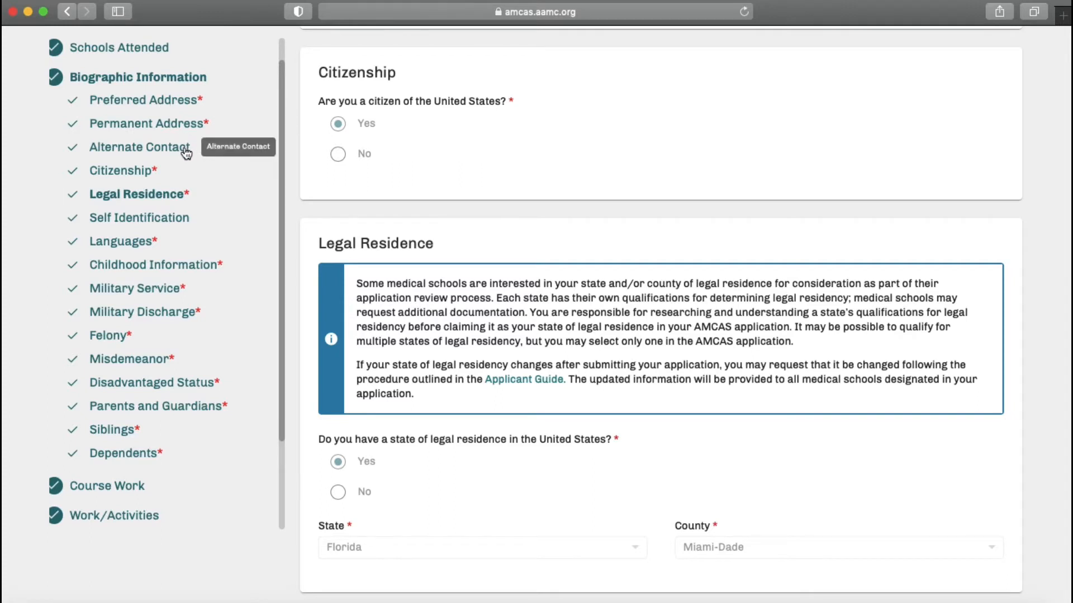
mouse_move(371, 101)
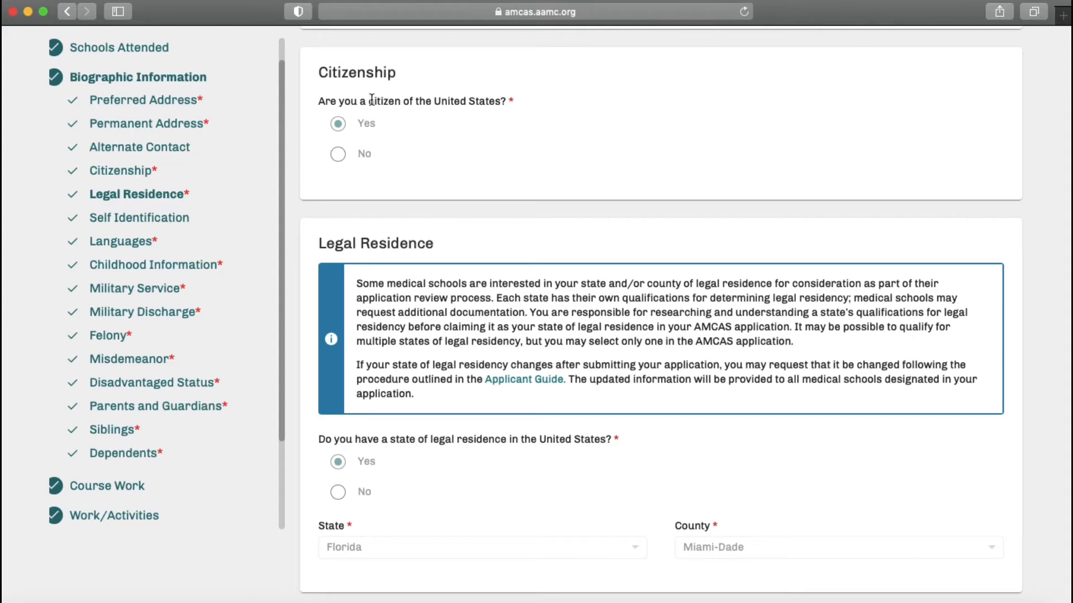
- Scroll through Self Identification, Languages, Childhood Information, Military, Felony and Misdemeanor answers
scroll(down, 3)
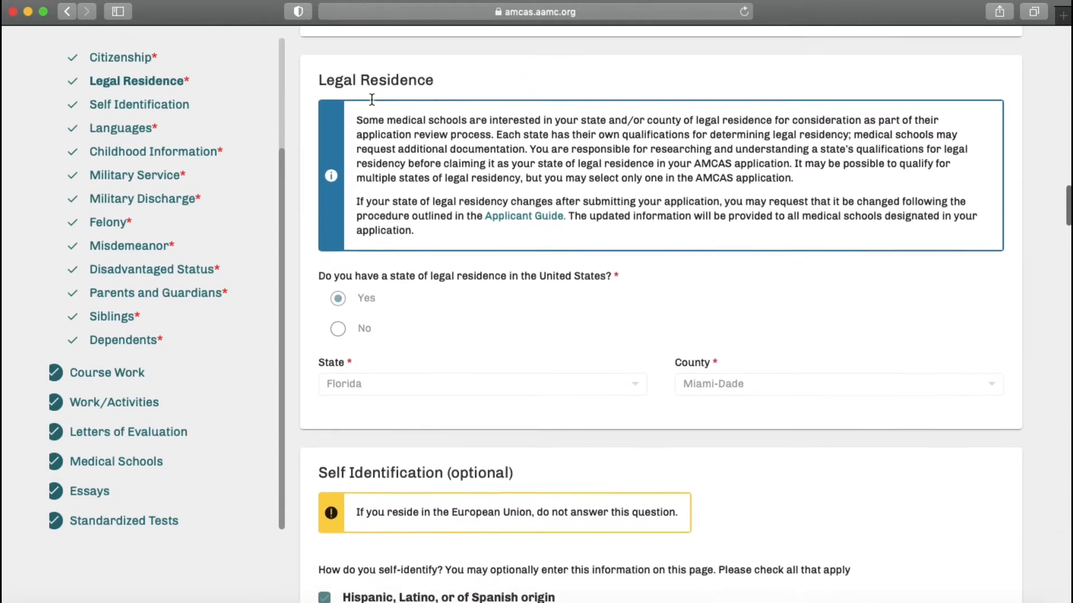
scroll(down, 3)
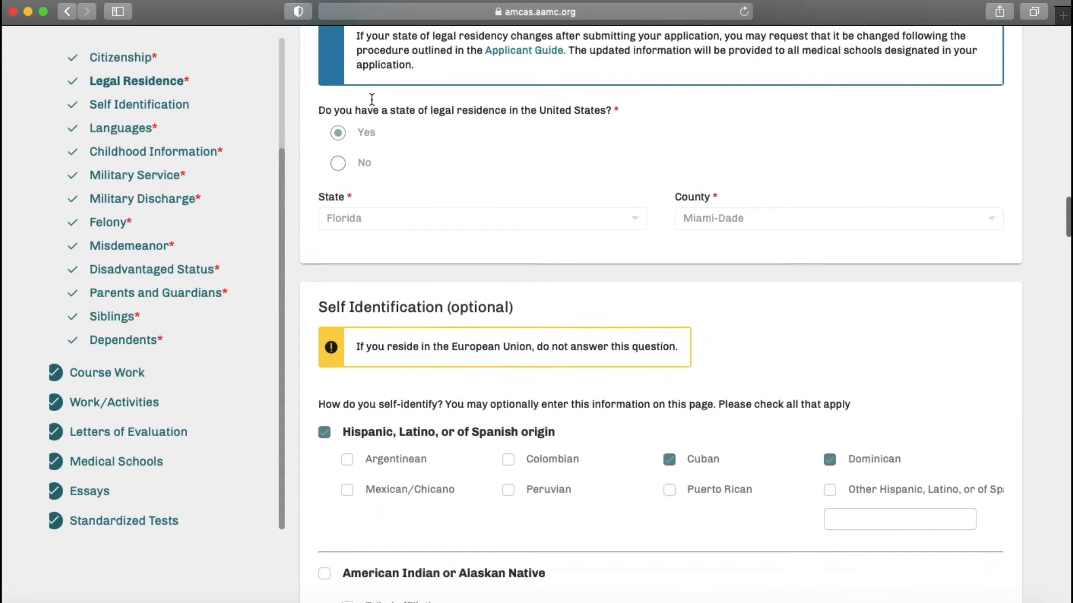
scroll(down, 3)
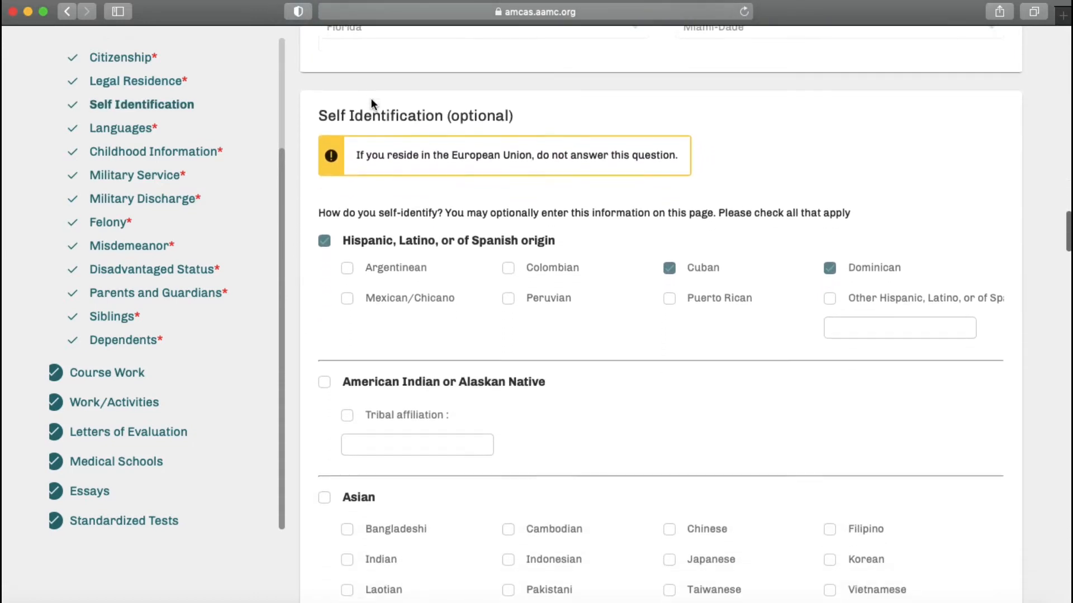
scroll(down, 3)
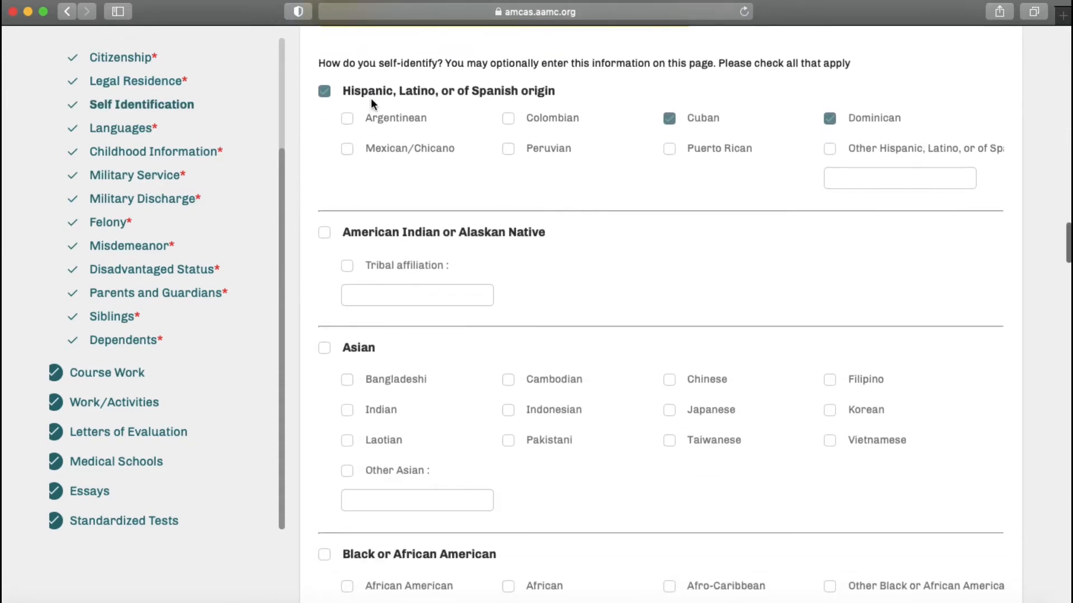
scroll(down, 3)
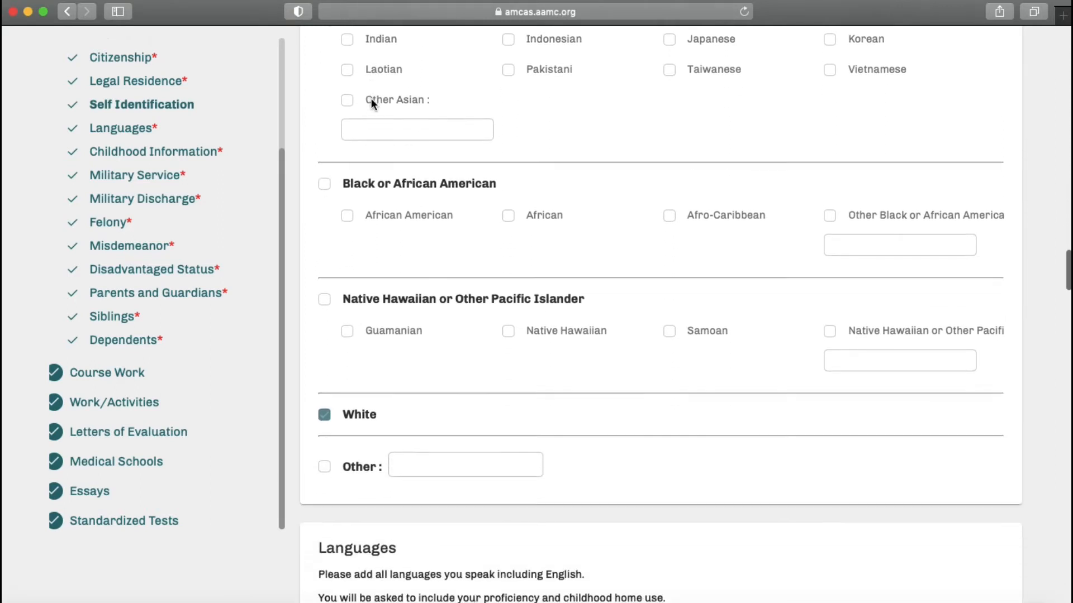
scroll(down, 3)
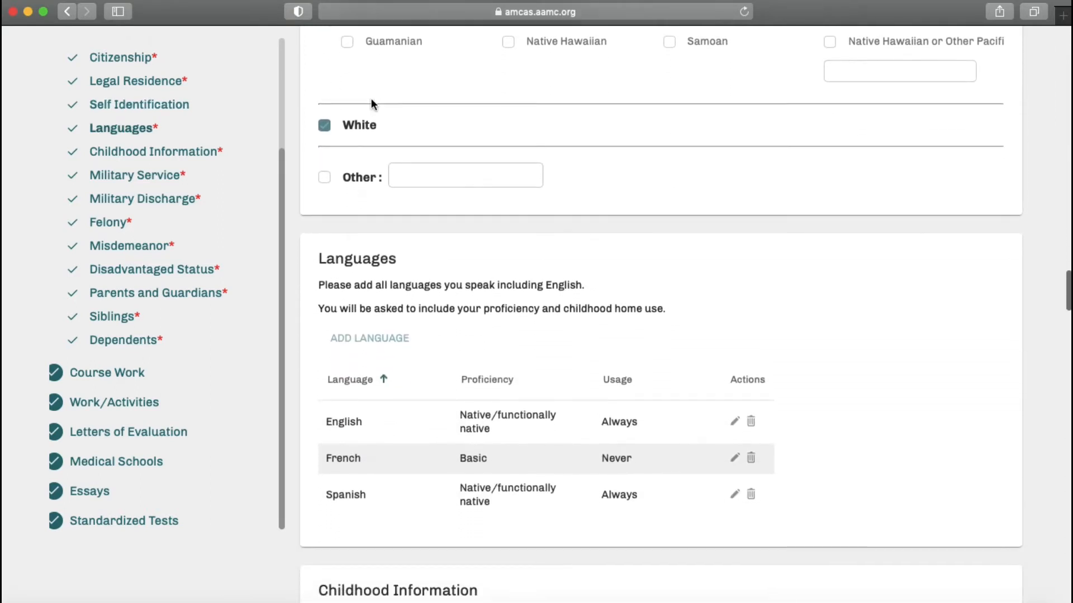
scroll(down, 3)
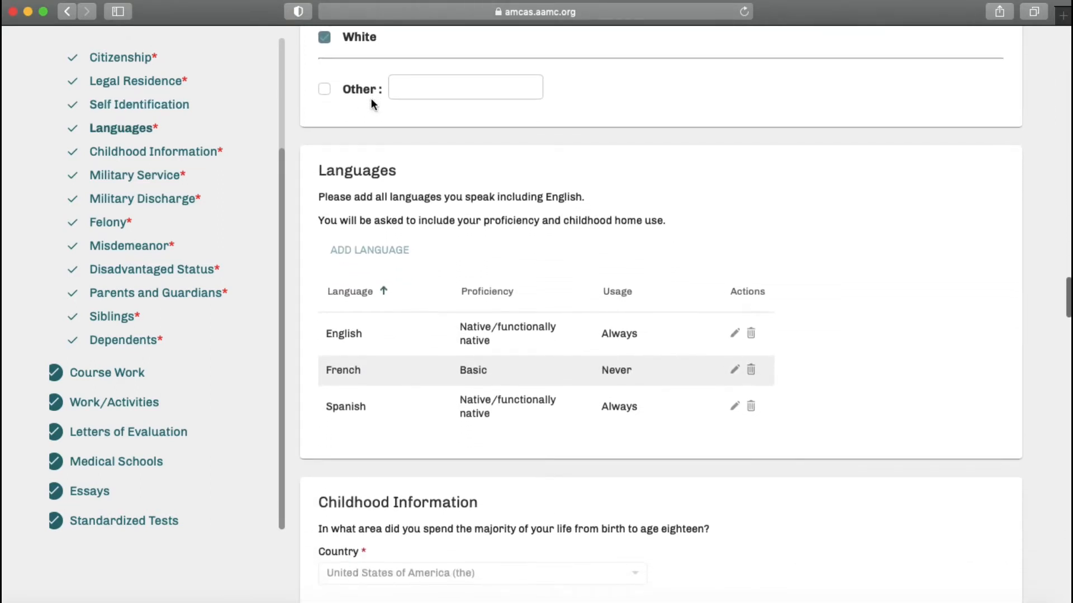
scroll(down, 3)
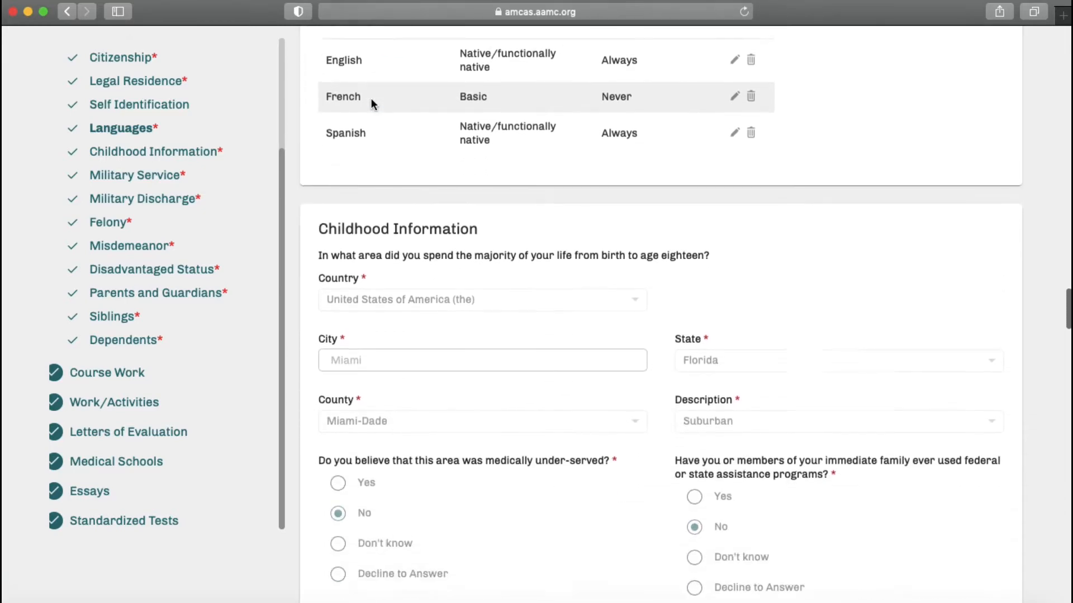
scroll(down, 3)
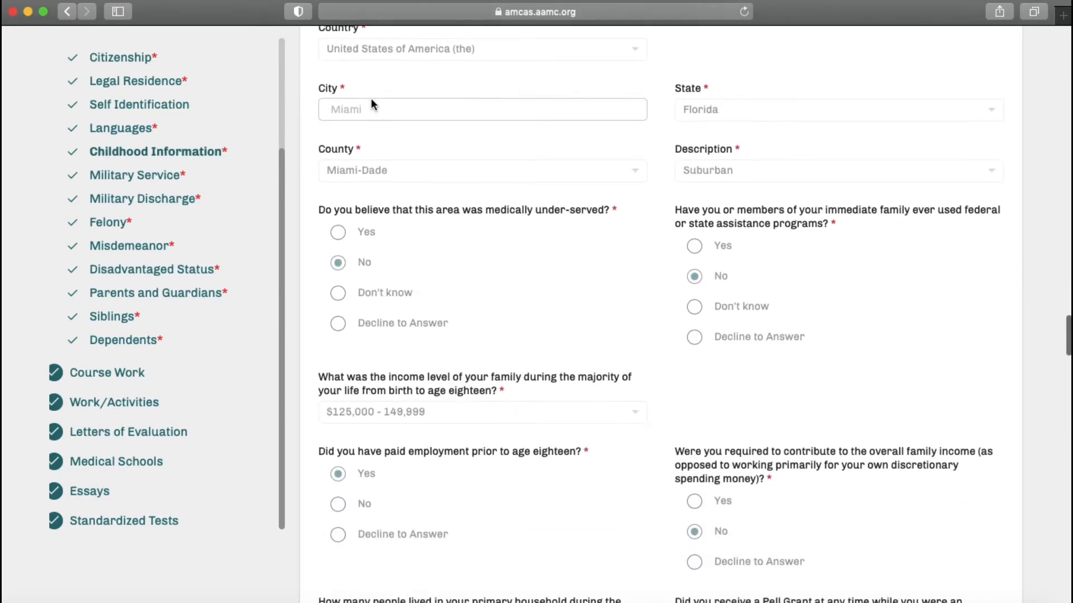
scroll(down, 3)
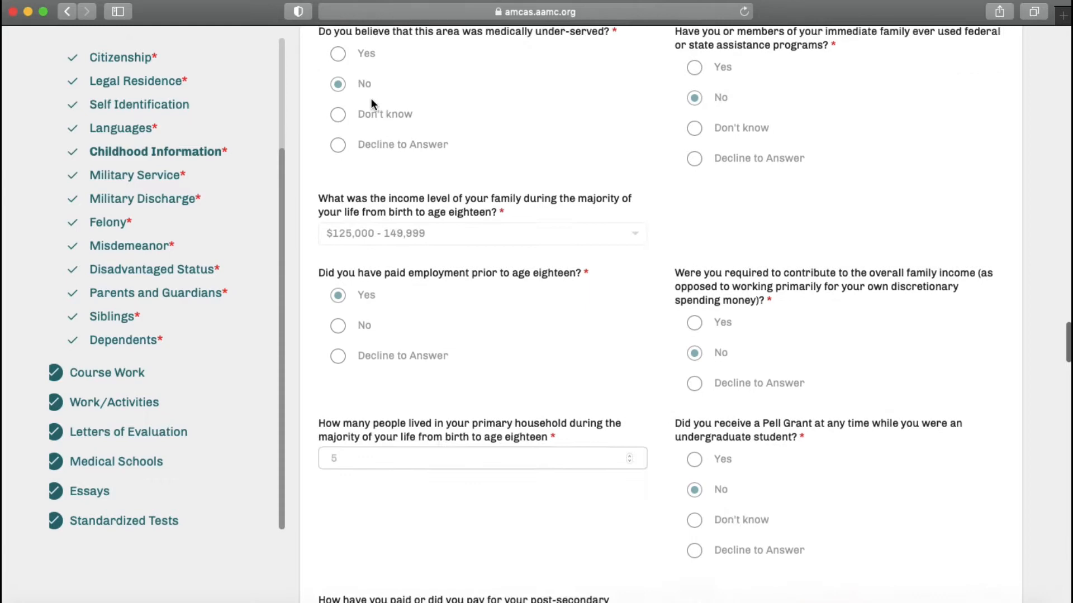
scroll(down, 3)
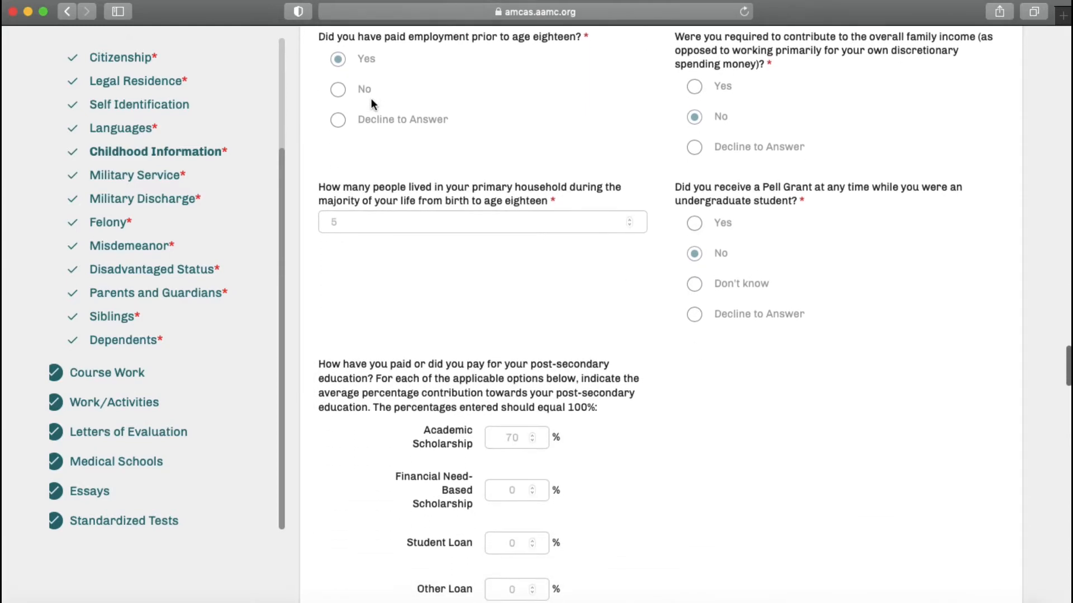
- Review Parents, Siblings and Dependents, then save and continue to Course Work
scroll(down, 3)
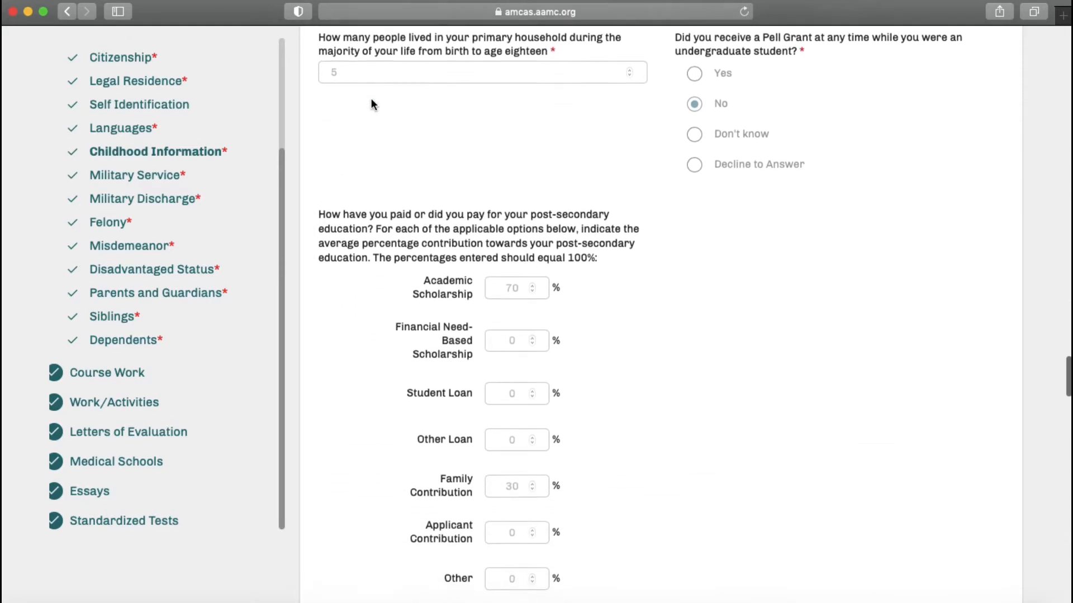
scroll(down, 3)
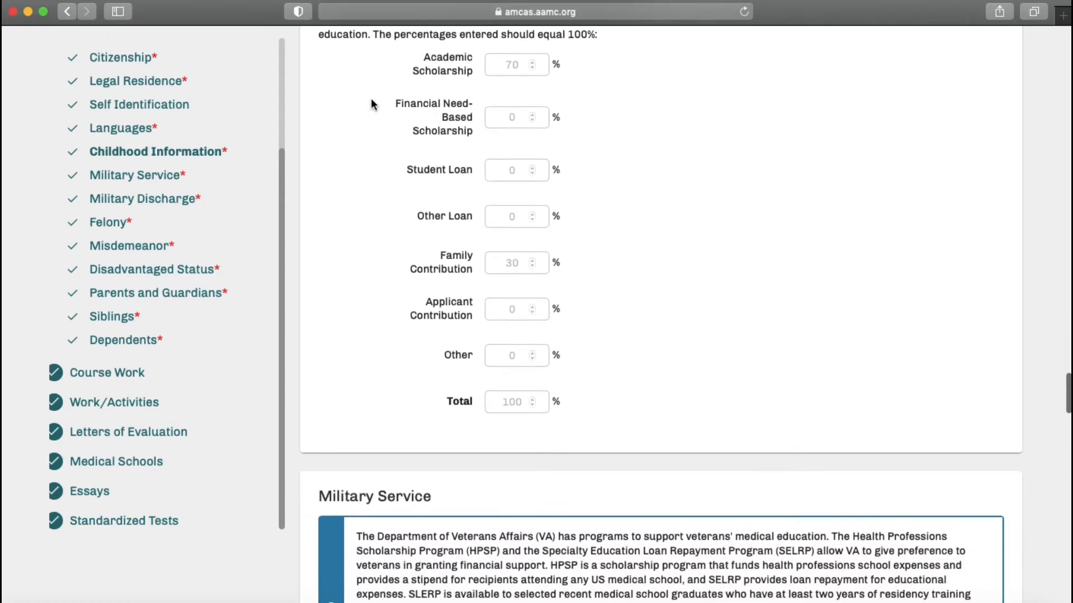
scroll(down, 3)
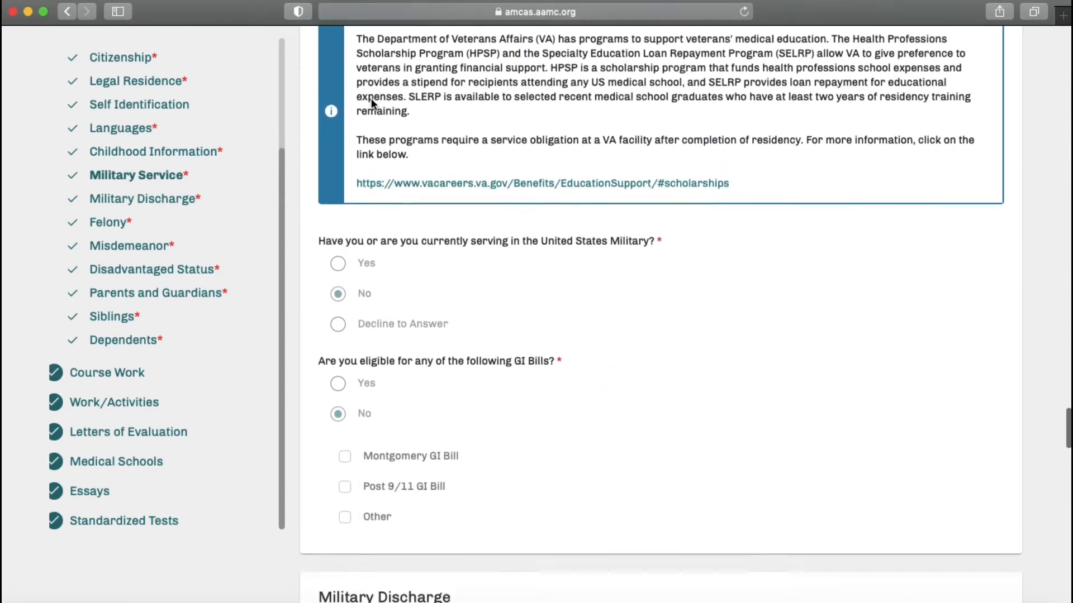
scroll(down, 3)
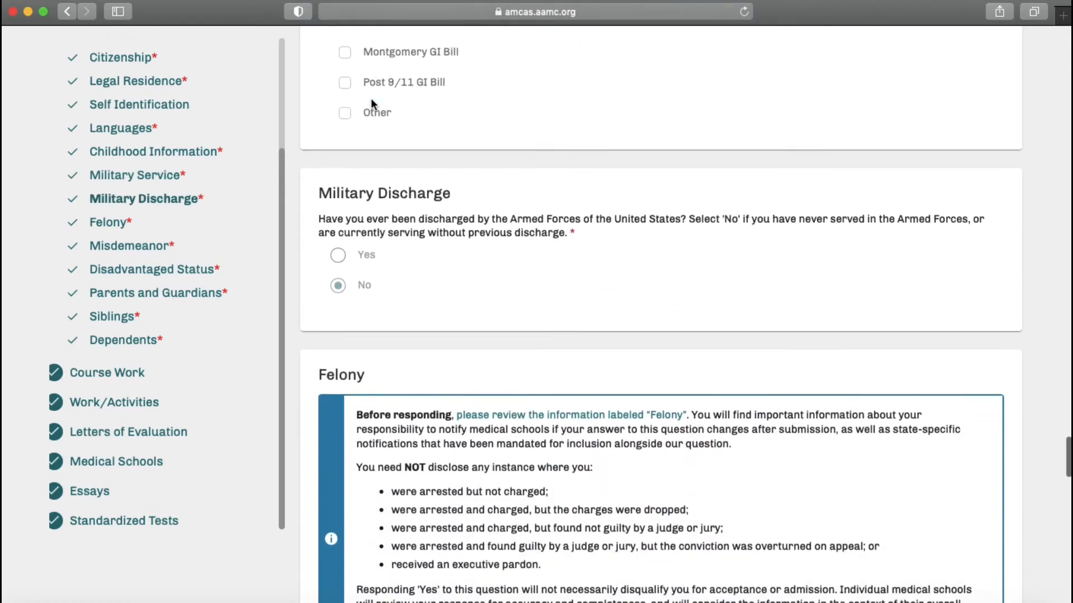
scroll(down, 3)
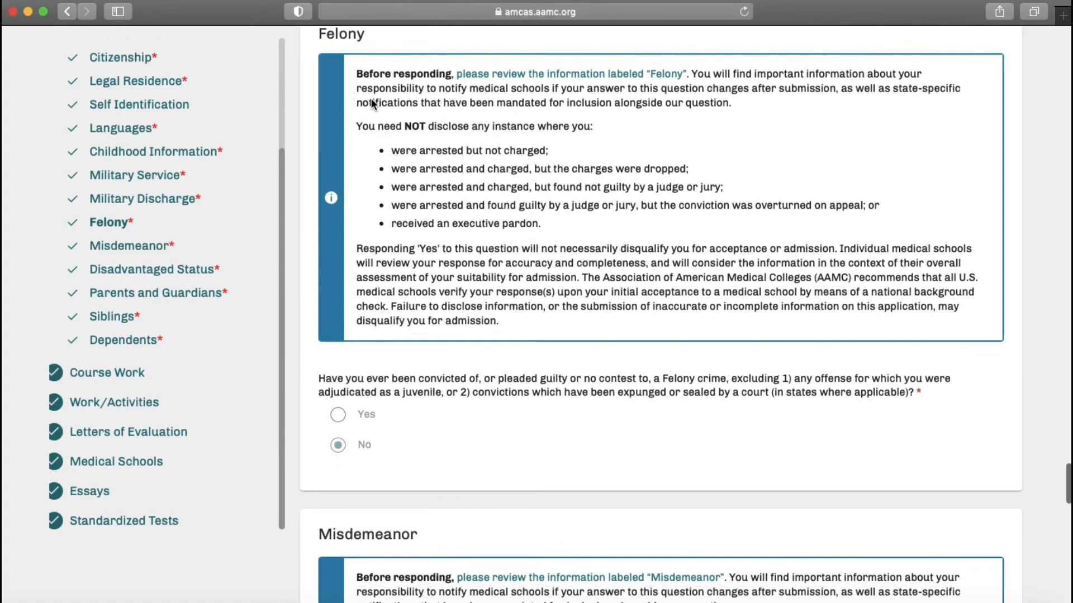
scroll(down, 3)
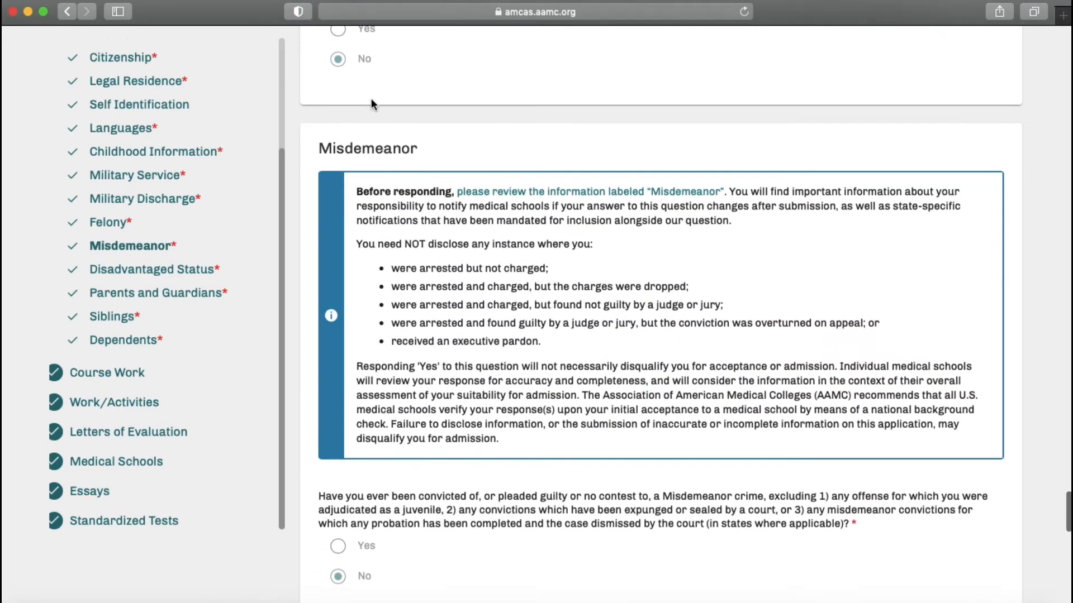
scroll(down, 3)
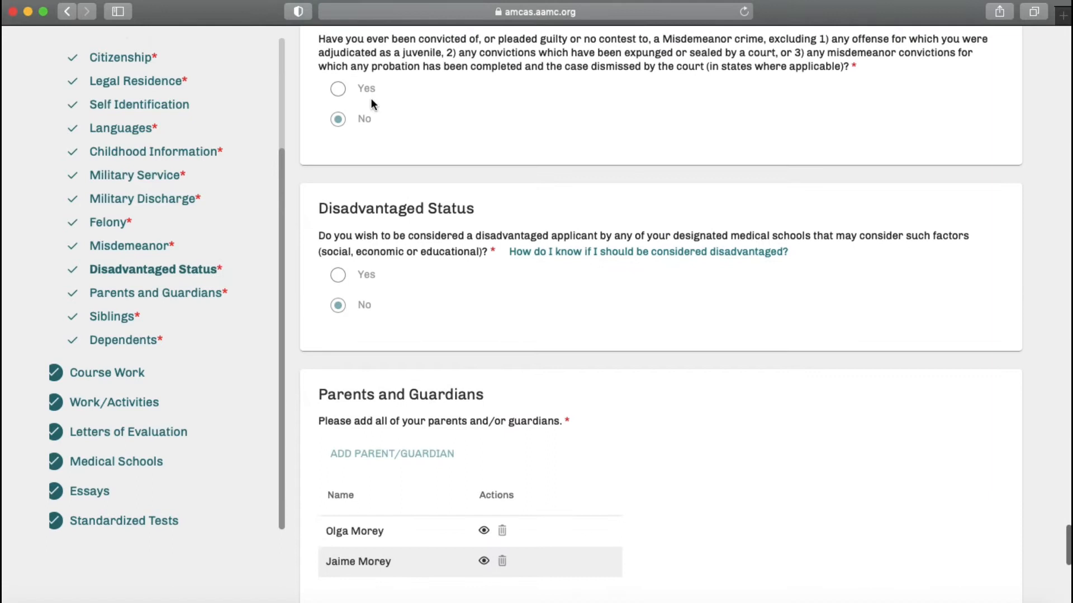
mouse_move(520, 358)
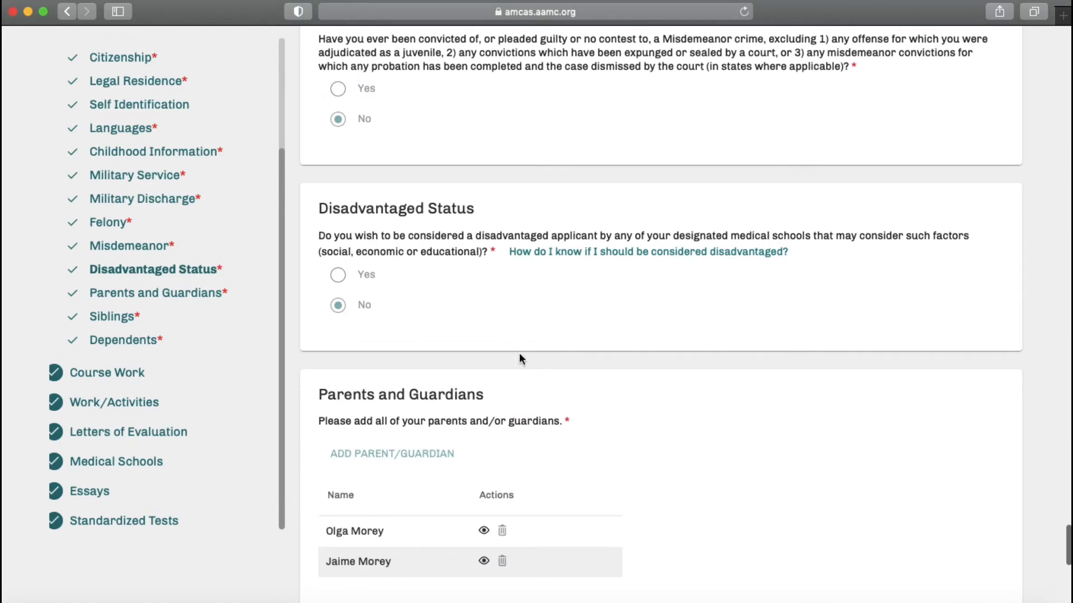
scroll(down, 3)
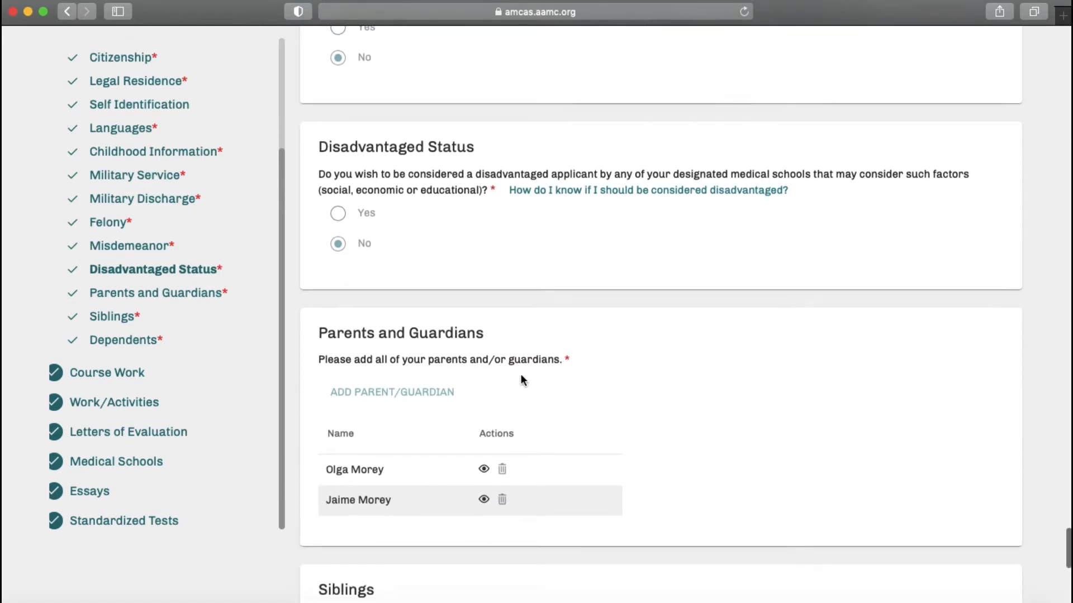
scroll(down, 3)
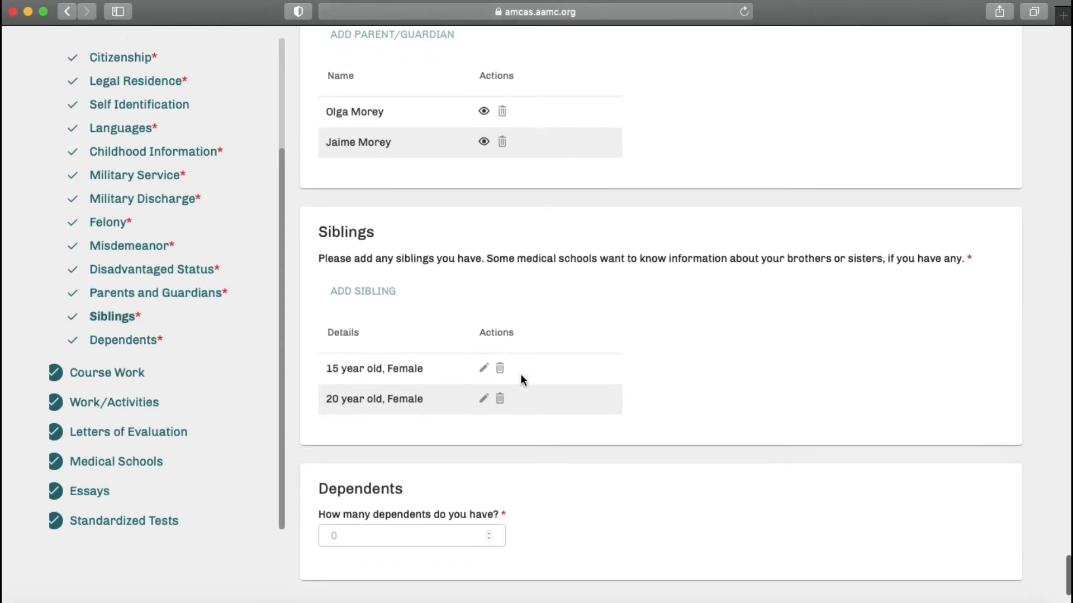
scroll(down, 3)
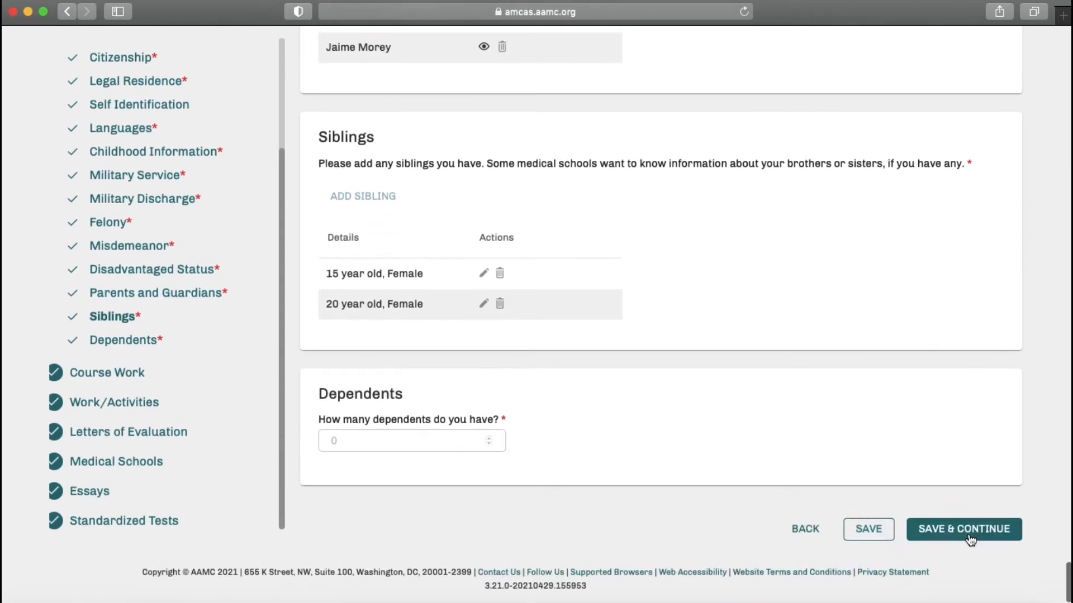
click(963, 529)
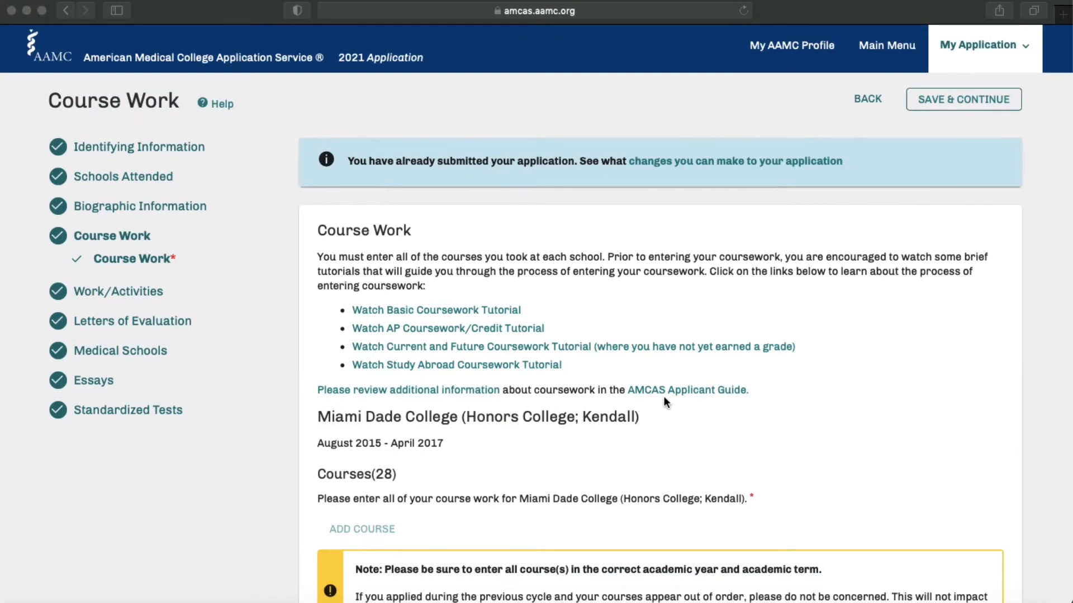
scroll(down, 3)
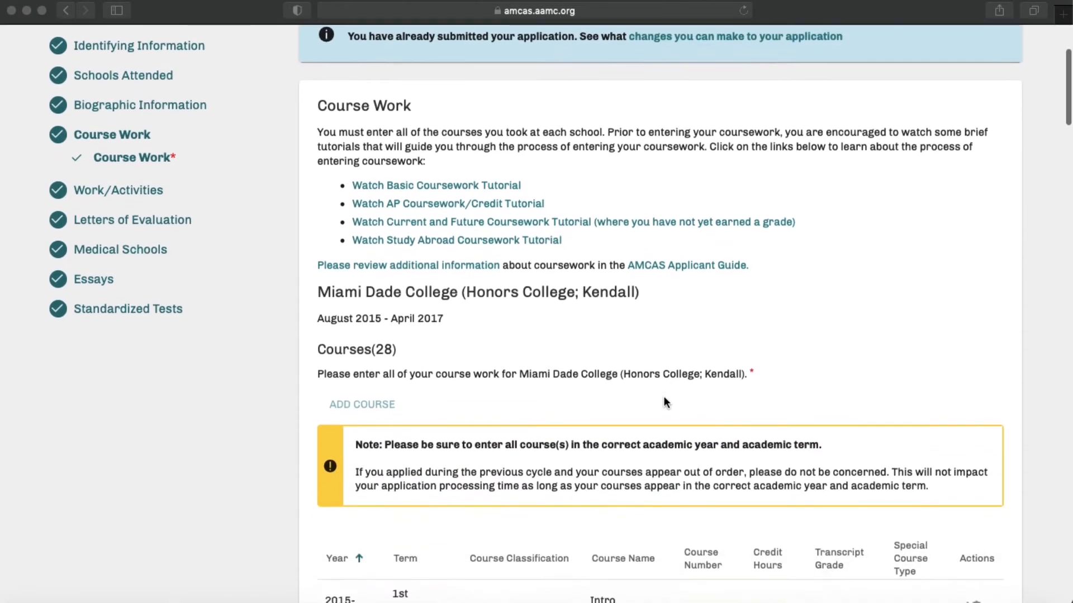
scroll(down, 3)
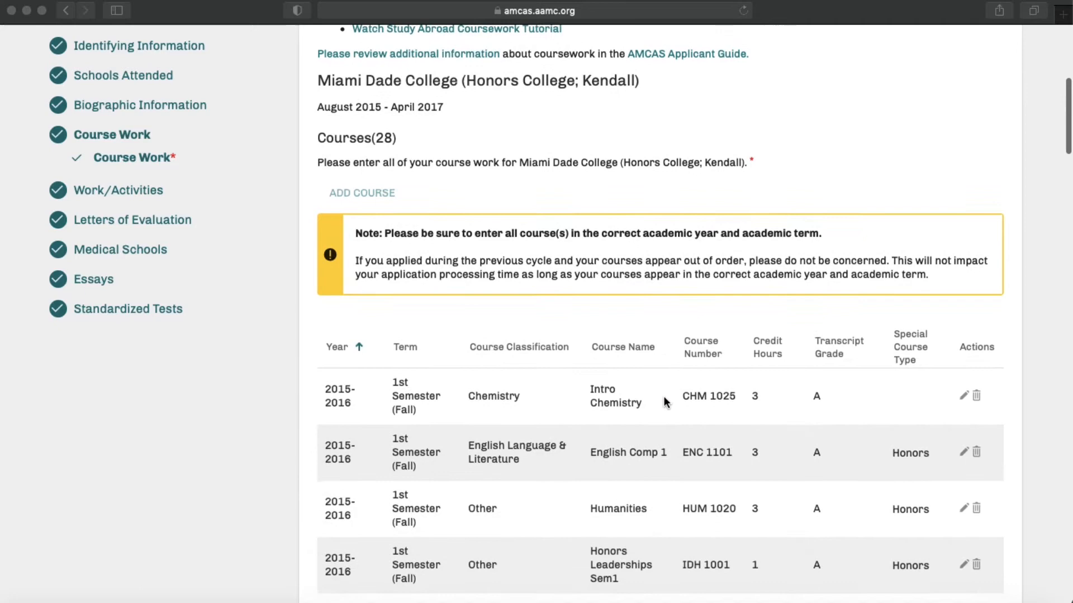
scroll(down, 3)
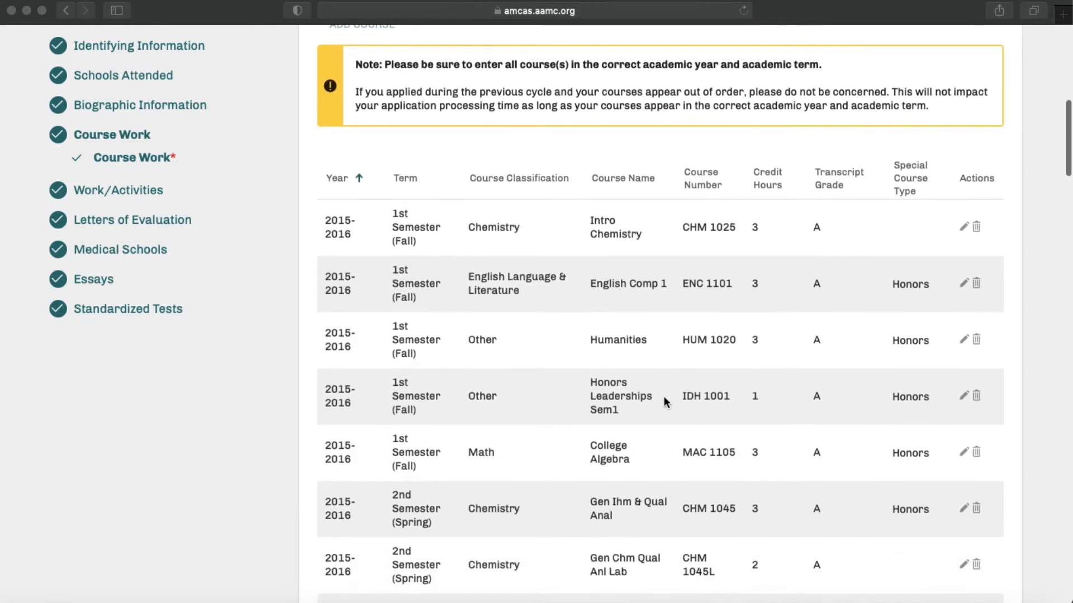
scroll(up, 3)
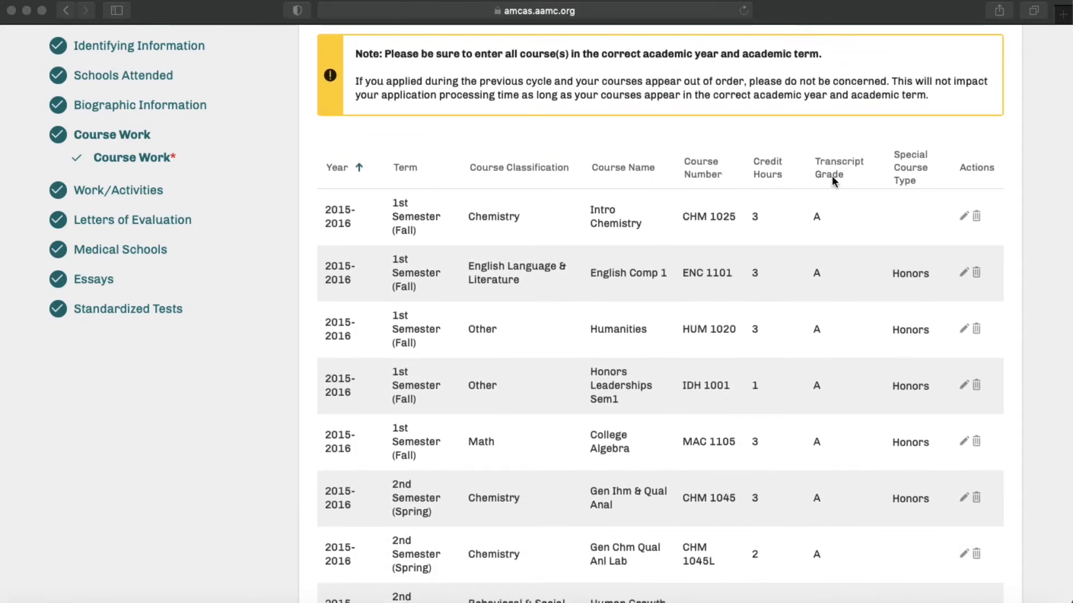
scroll(down, 3)
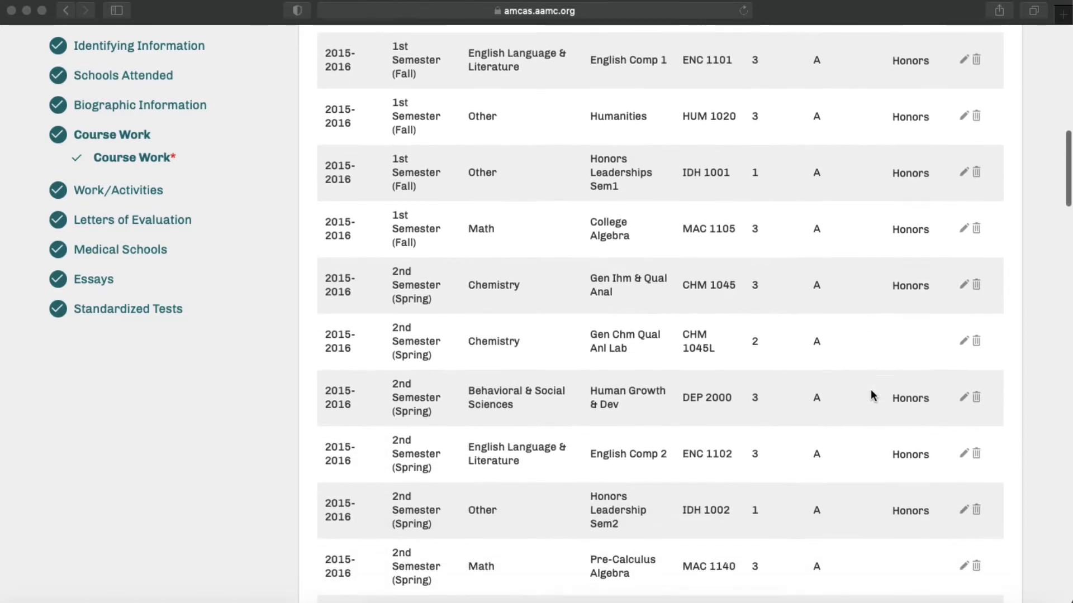
scroll(down, 3)
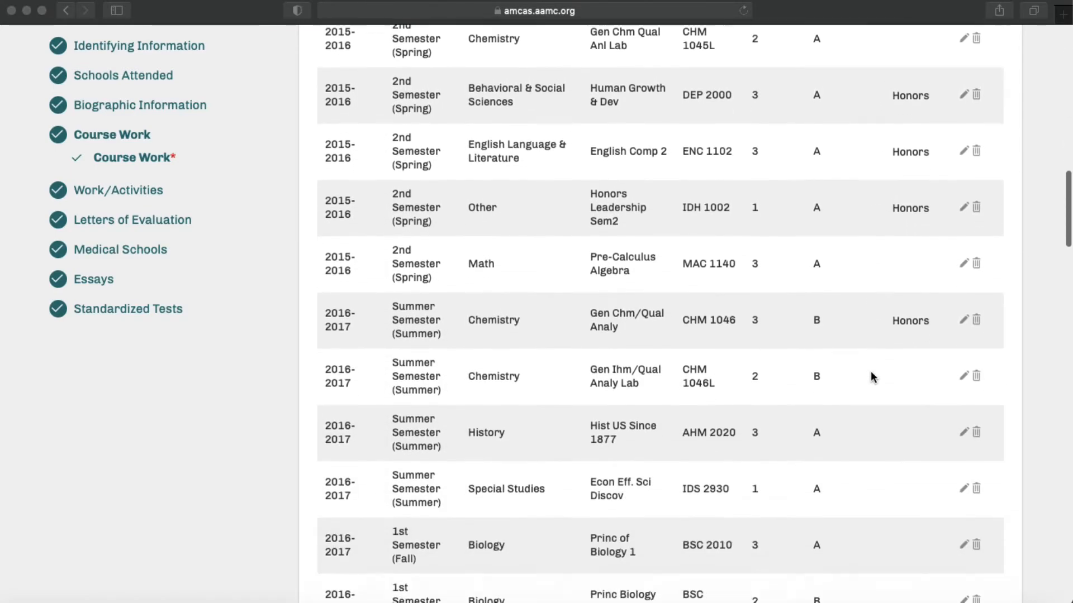
scroll(down, 3)
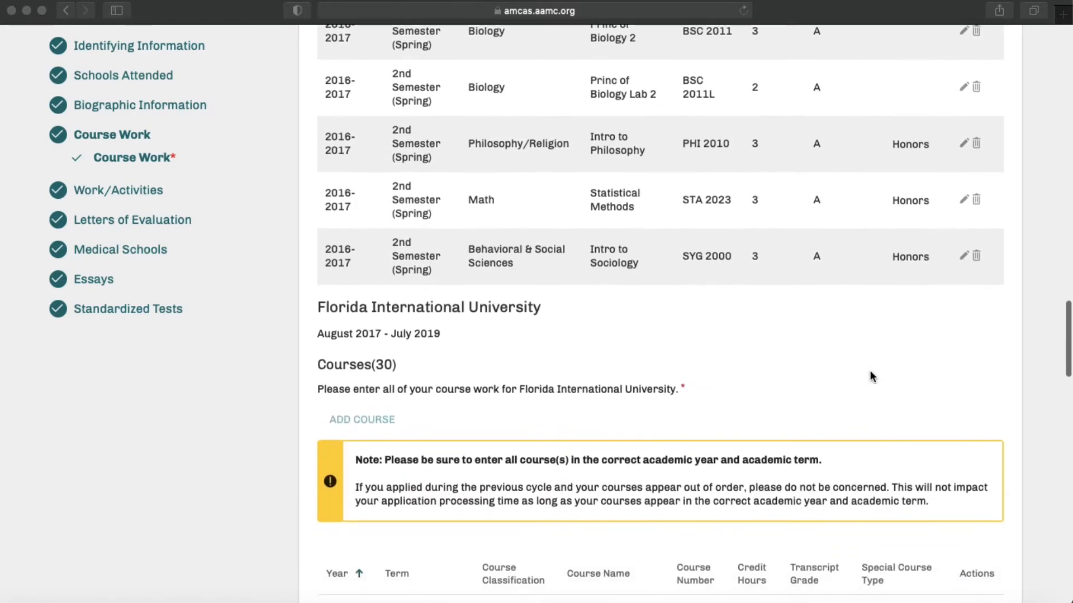
scroll(down, 3)
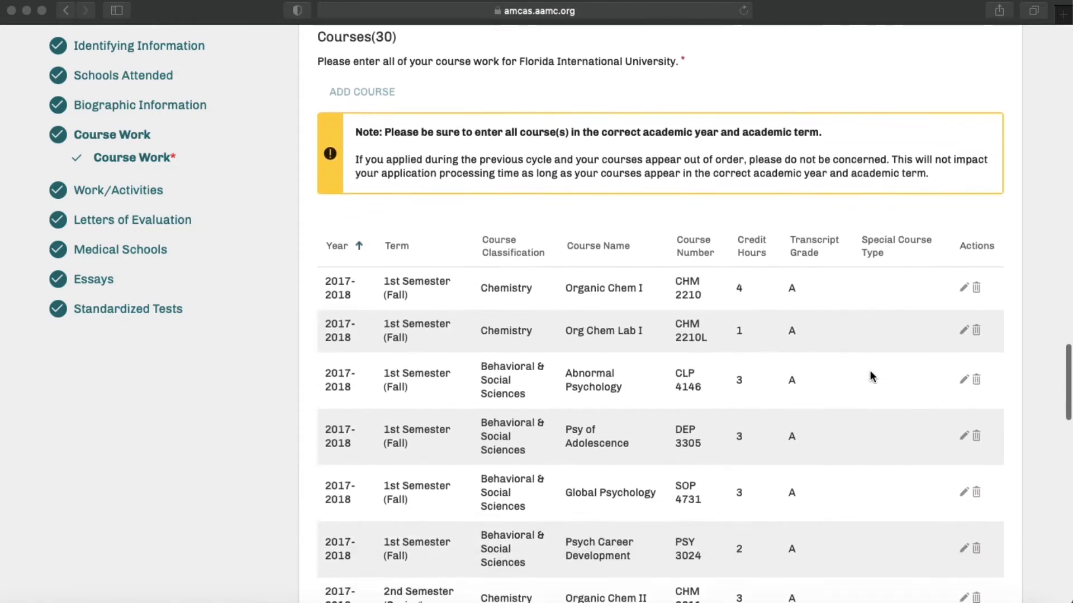
scroll(down, 3)
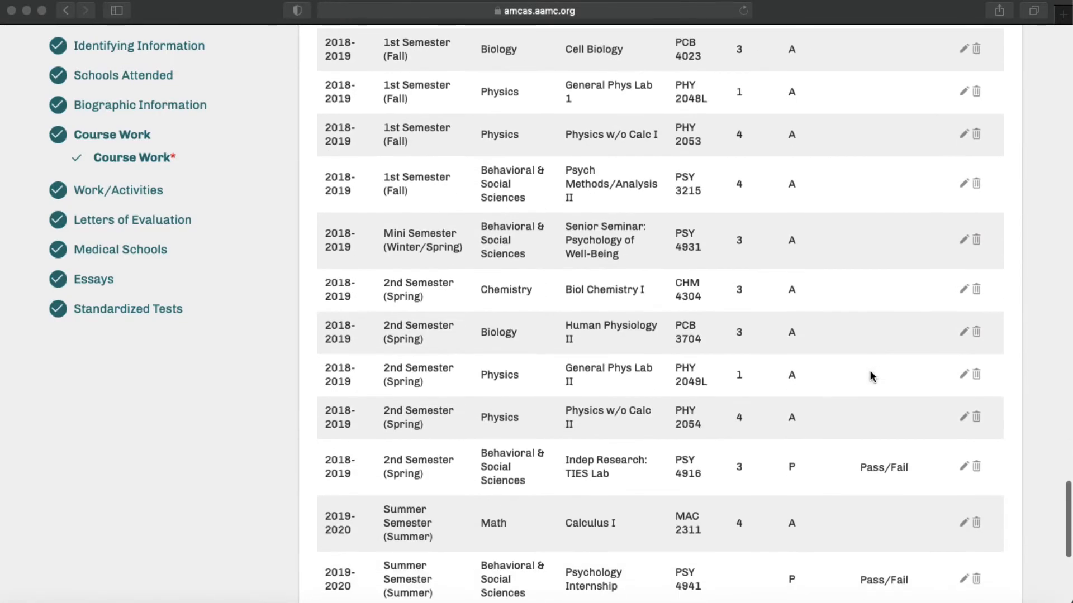
scroll(down, 3)
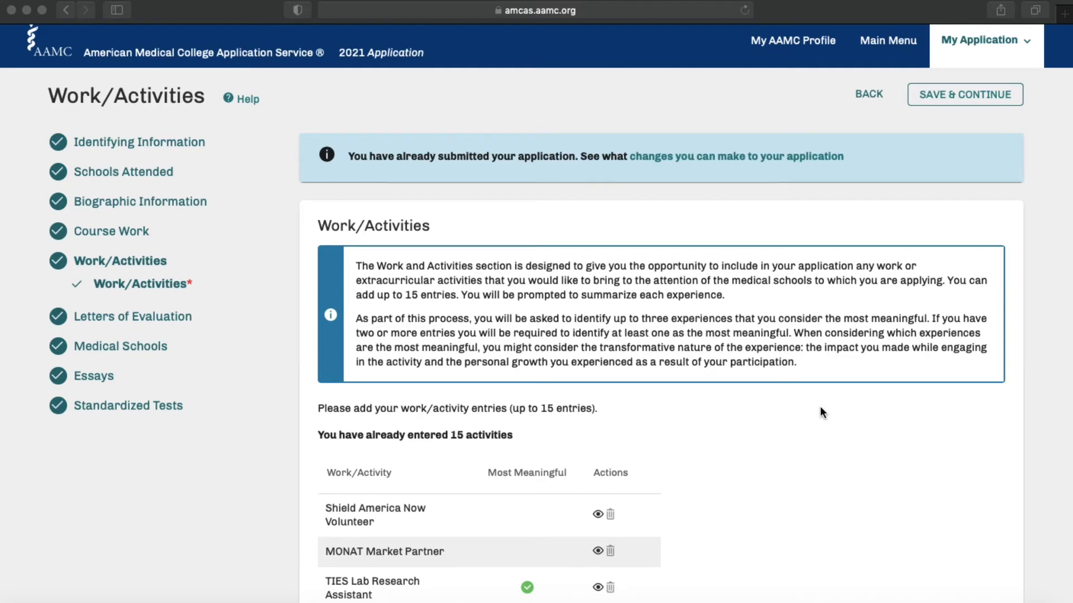
- Scroll through the 15 Work/Activities entries, then go to Letters of Evaluation from the sidebar
scroll(down, 3)
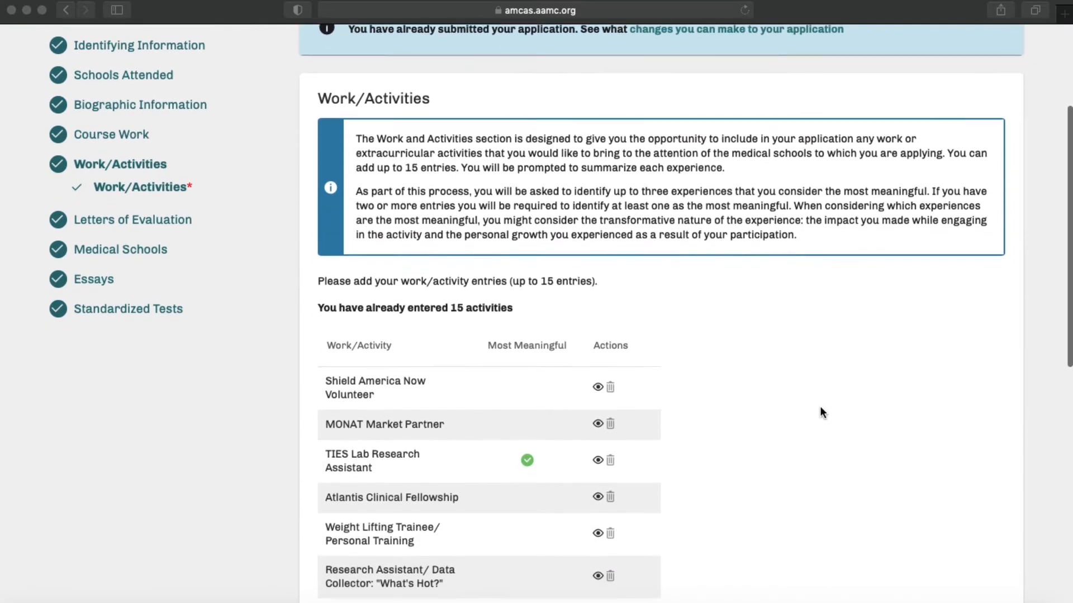
scroll(down, 3)
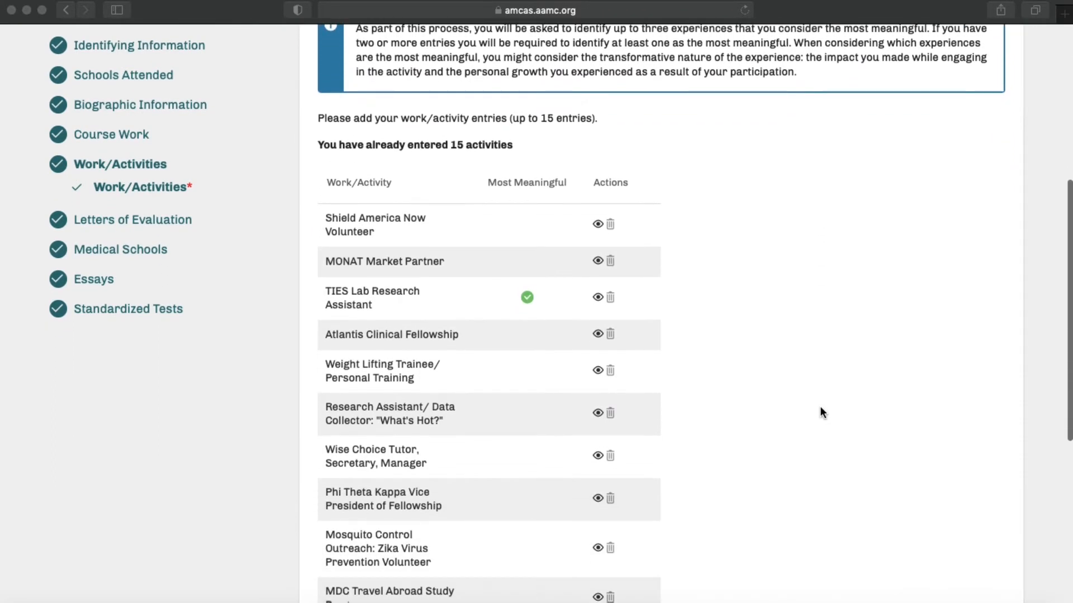
scroll(down, 3)
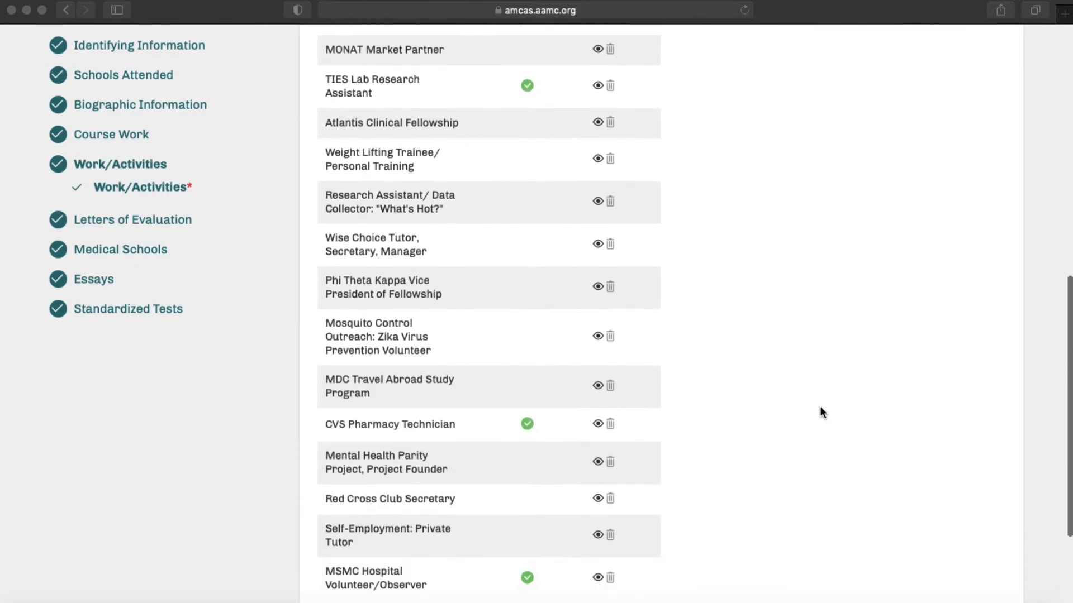
scroll(up, 3)
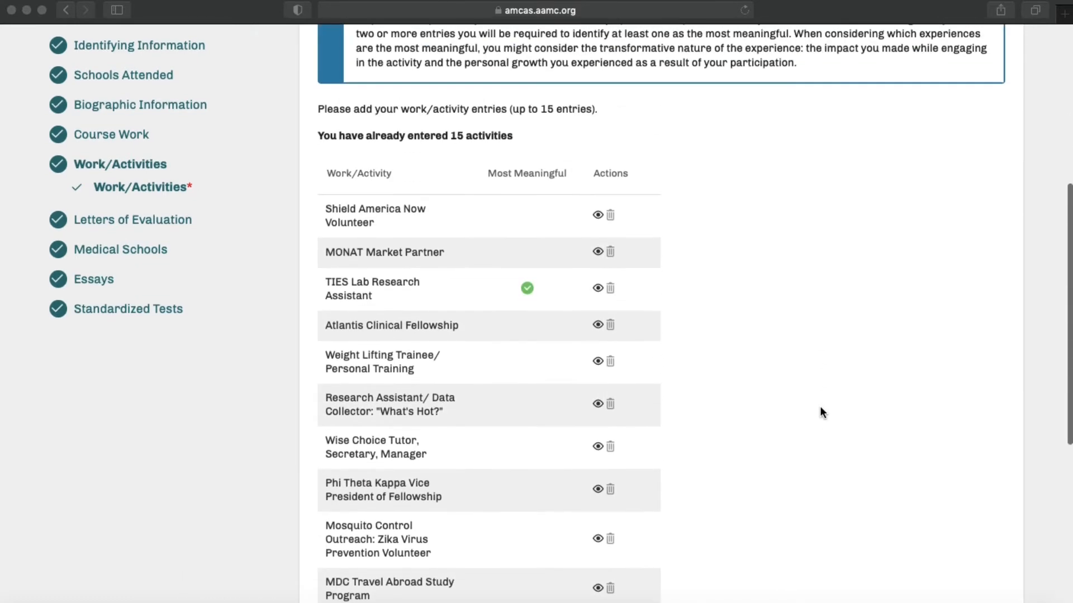
mouse_move(355, 218)
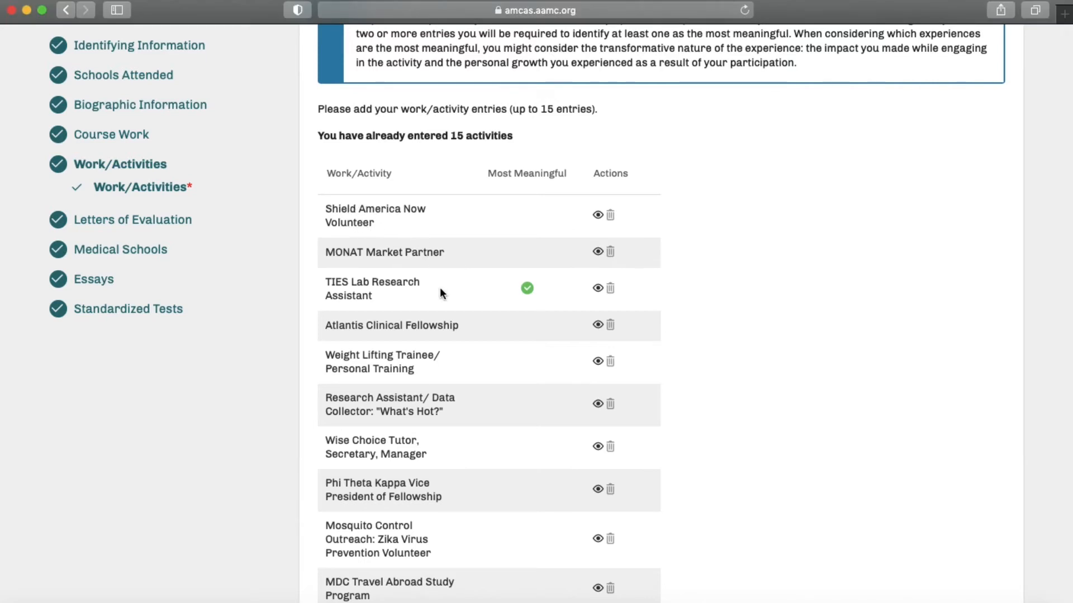
scroll(down, 3)
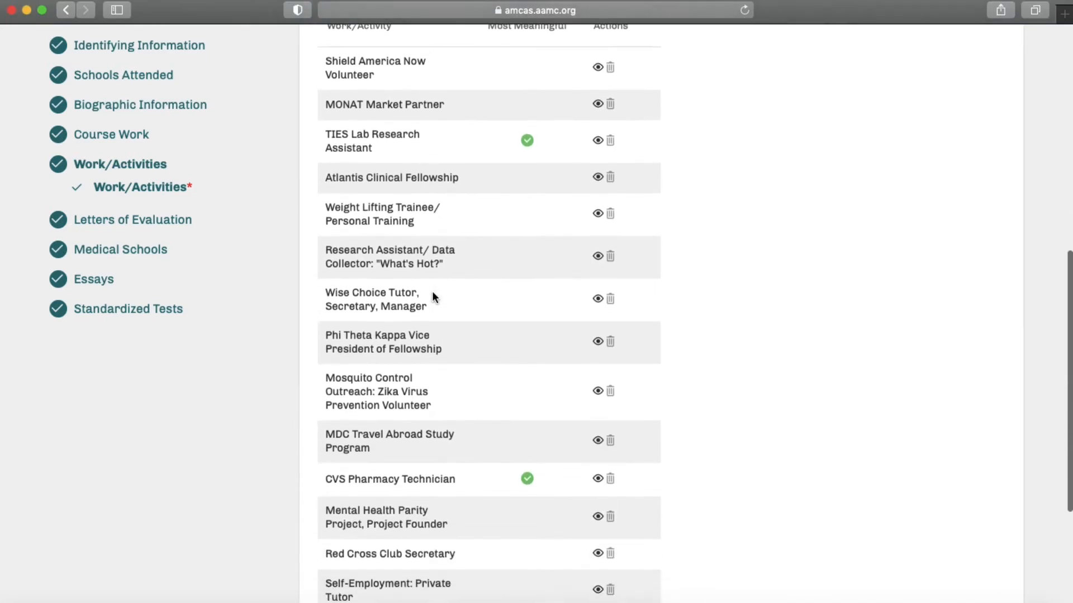
scroll(up, 3)
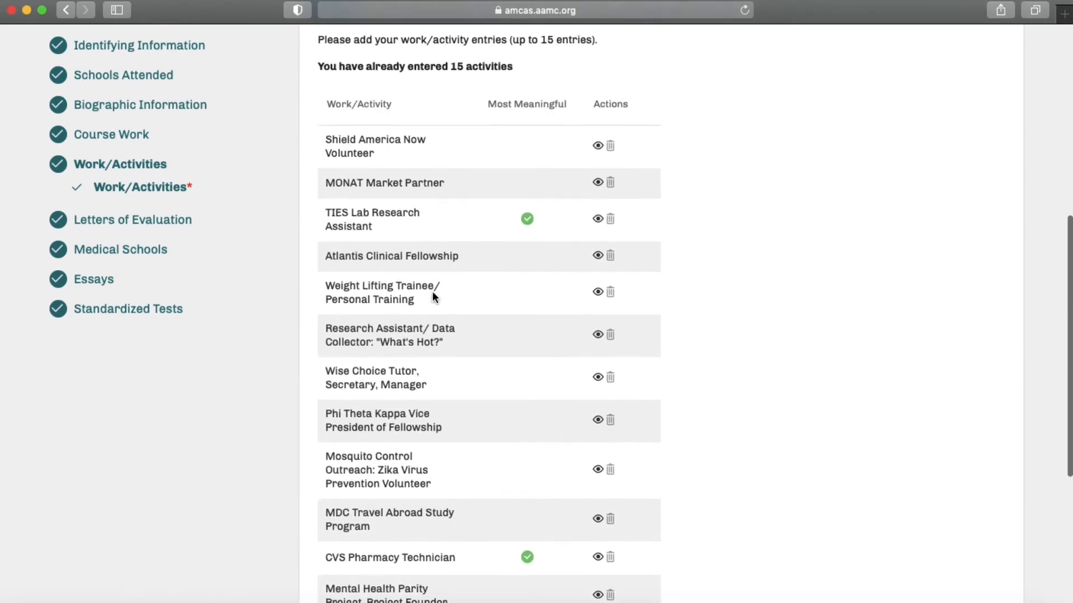
scroll(up, 3)
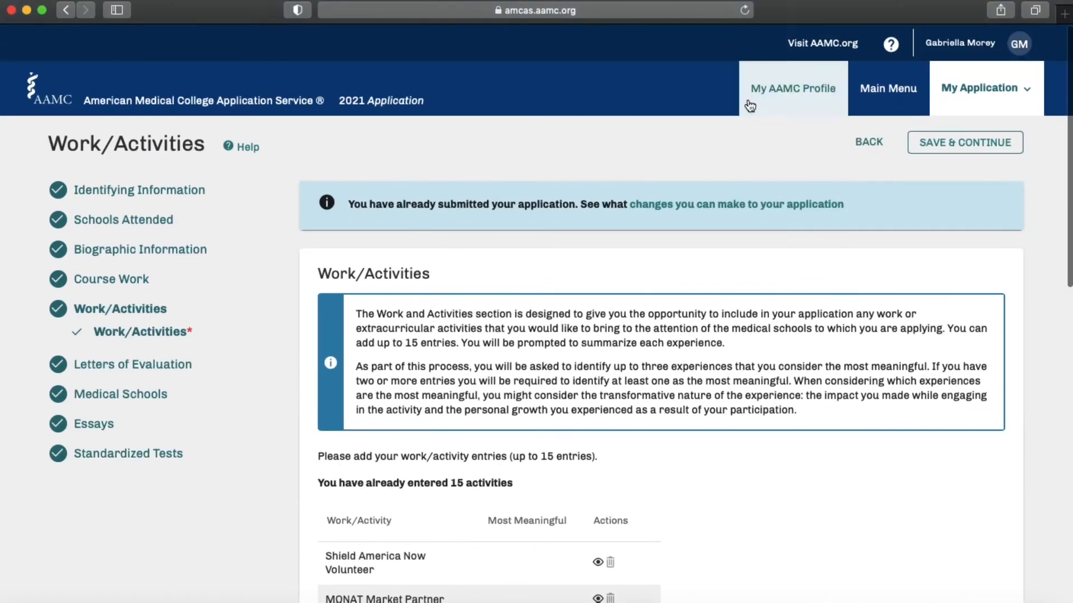
click(133, 365)
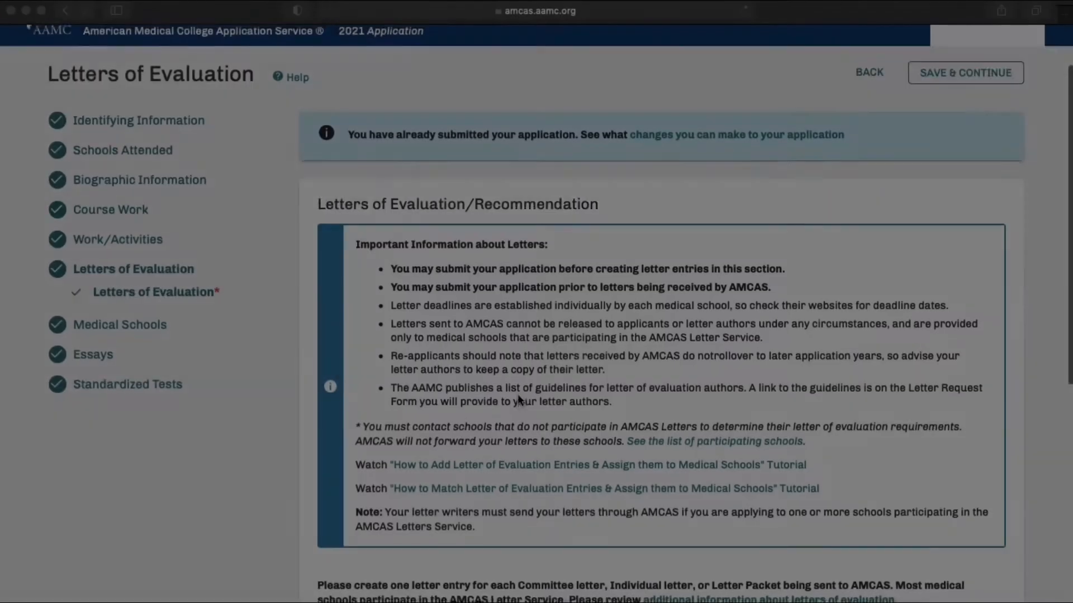
- Read the Letters of Evaluation guidance, then go to Essays showing the Personal Comments Essay
scroll(down, 3)
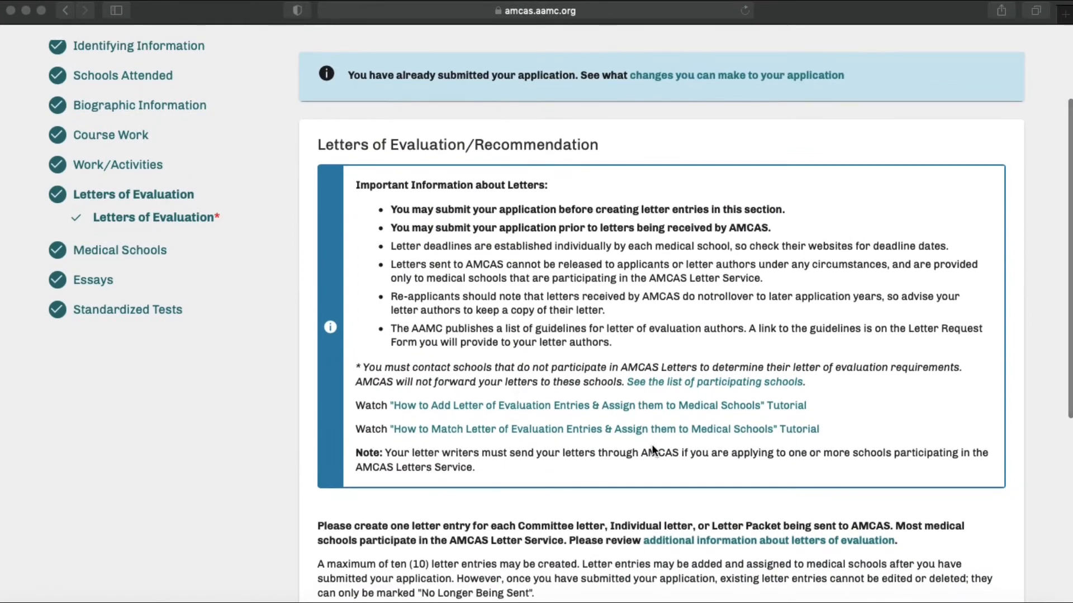
scroll(down, 3)
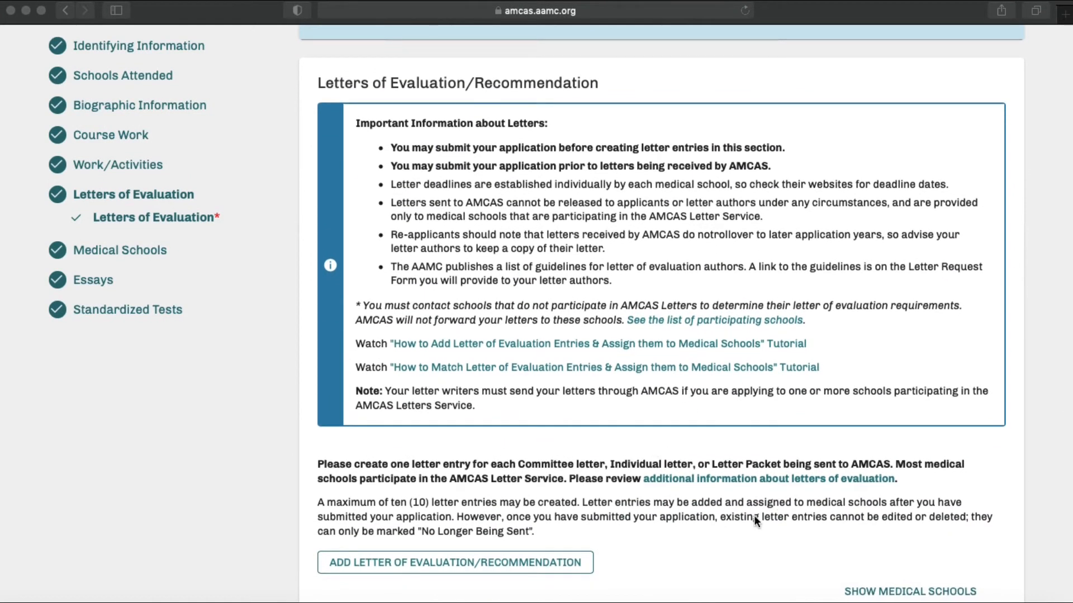
mouse_move(721, 570)
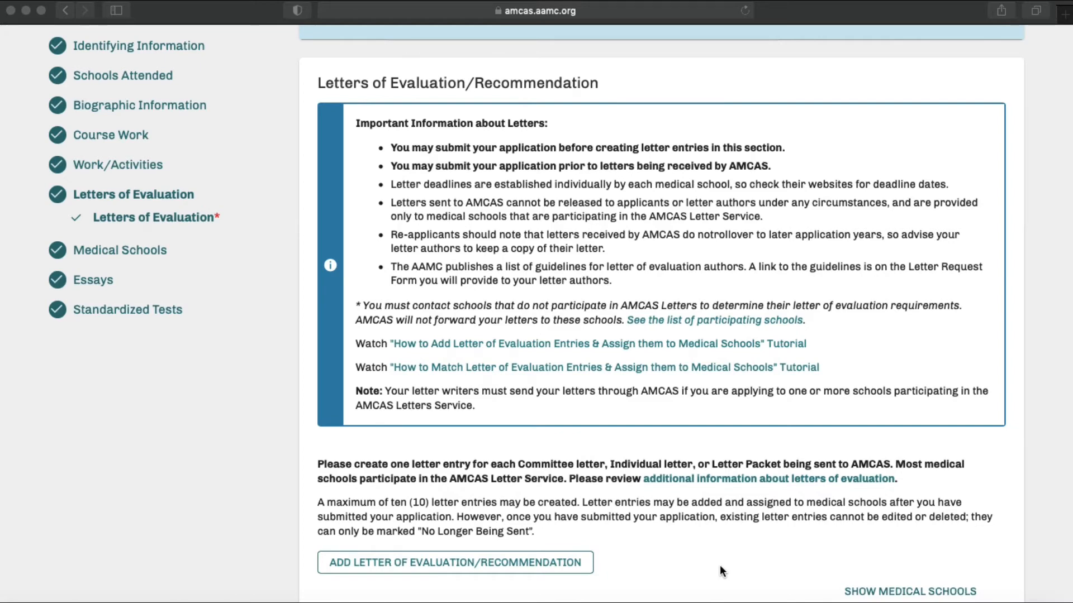
click(93, 280)
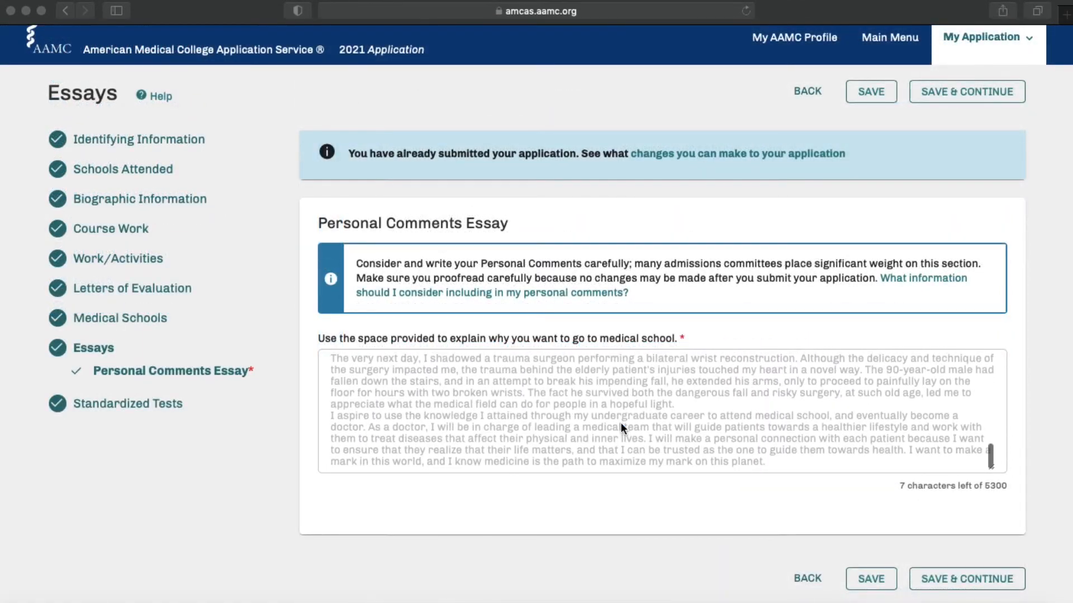
scroll(up, 3)
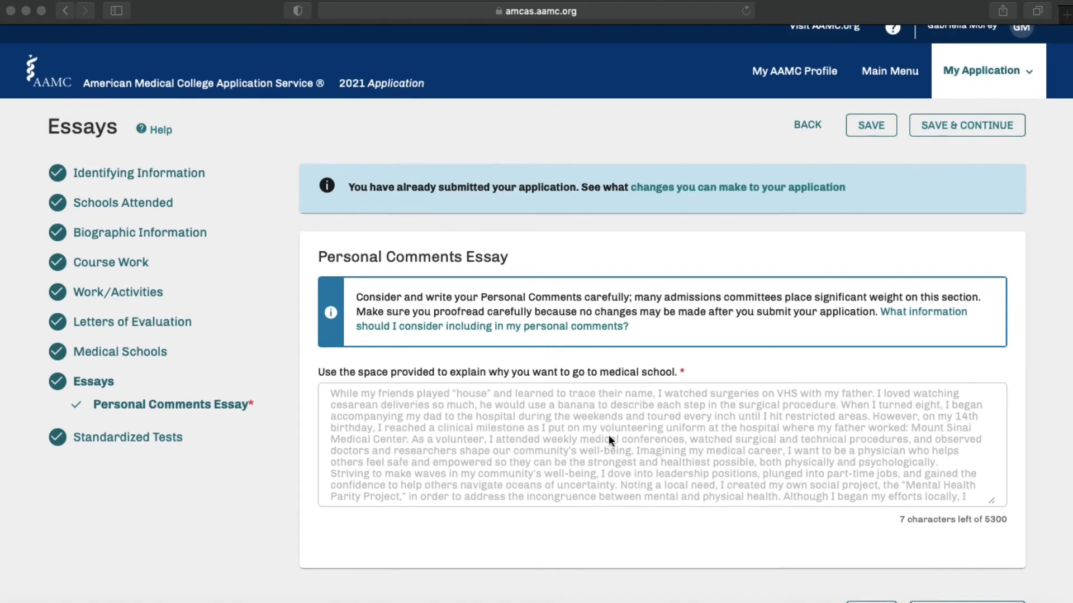
mouse_move(900, 318)
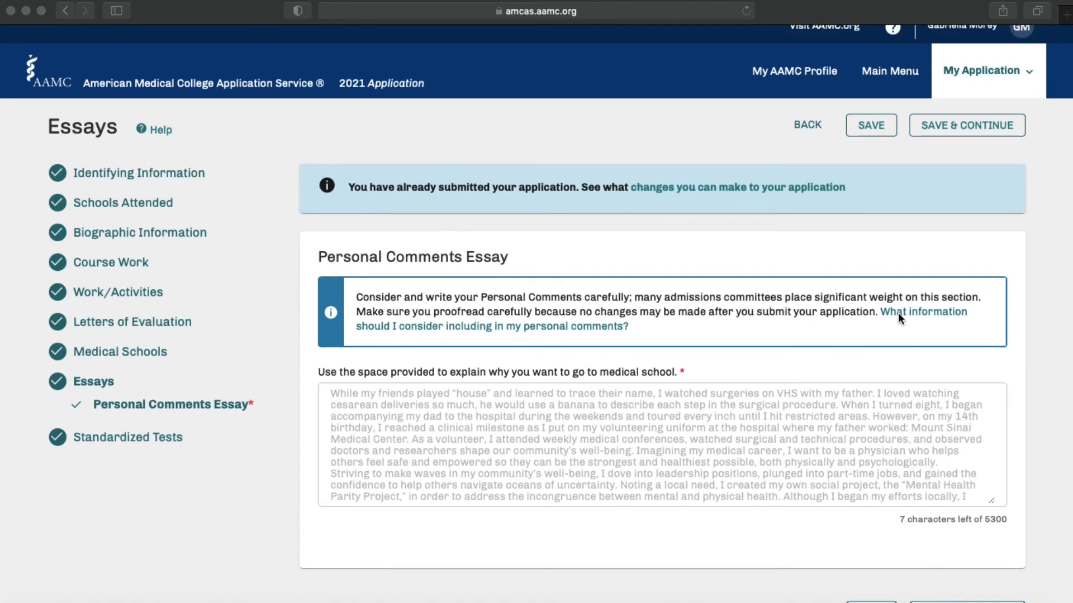
scroll(down, 3)
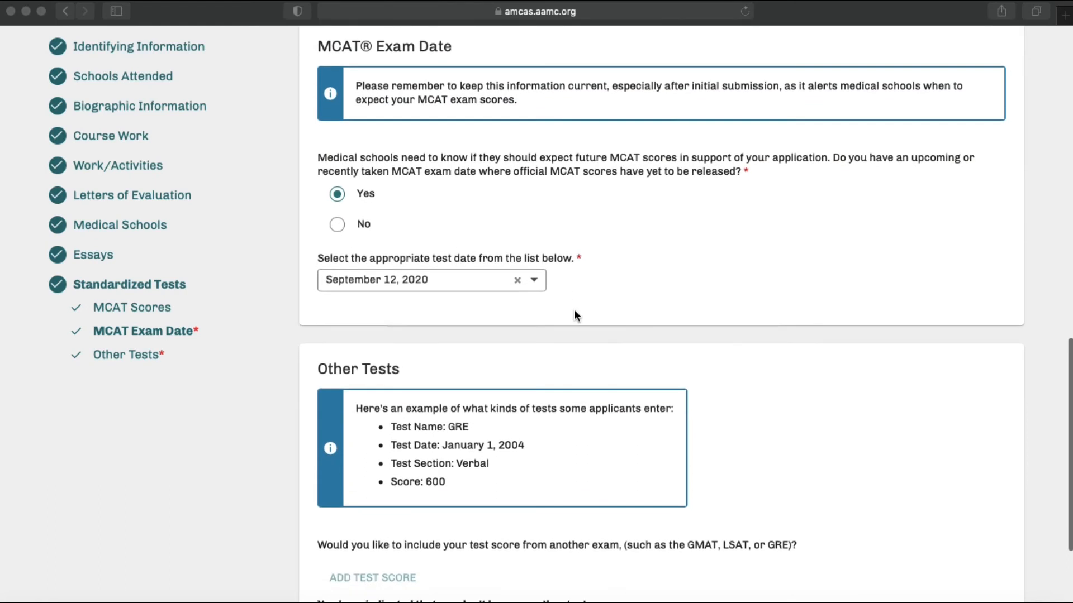
- Scroll past the September 12, 2020 MCAT date down to Other Tests with no scores
scroll(down, 3)
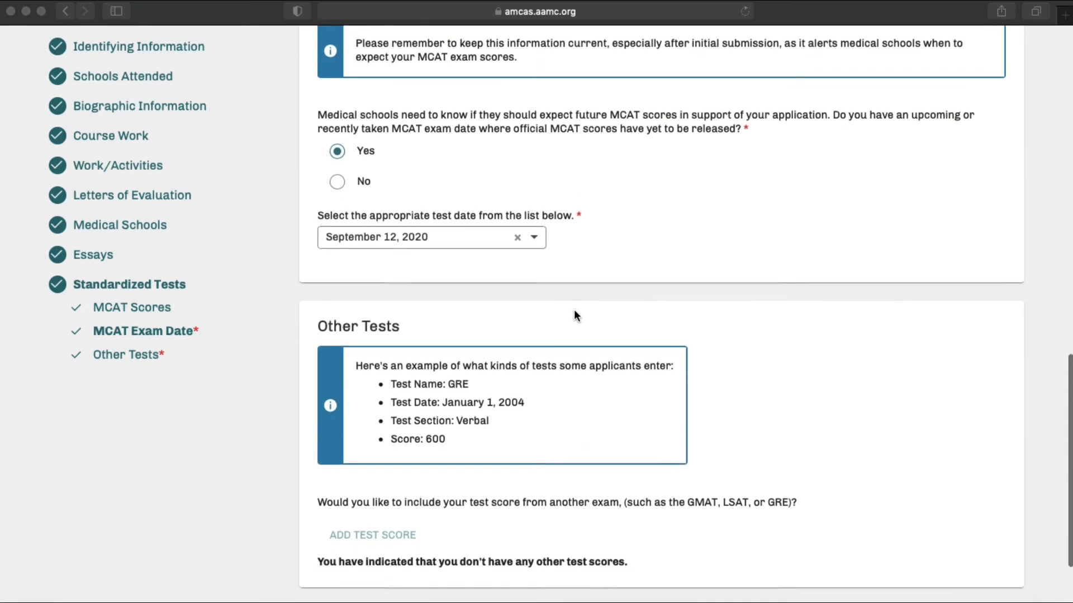
scroll(down, 3)
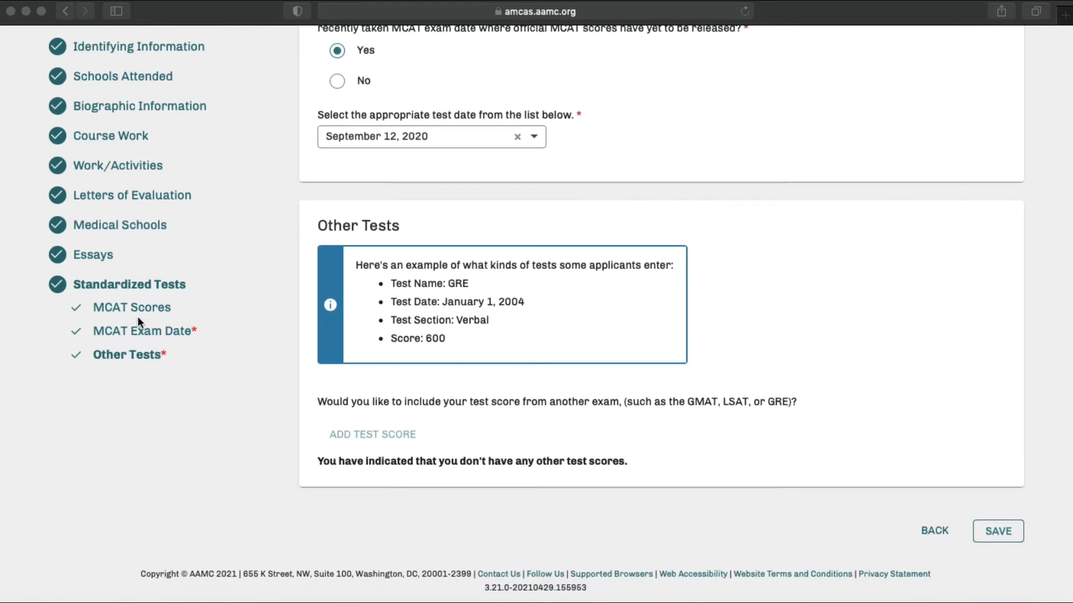
mouse_move(766, 66)
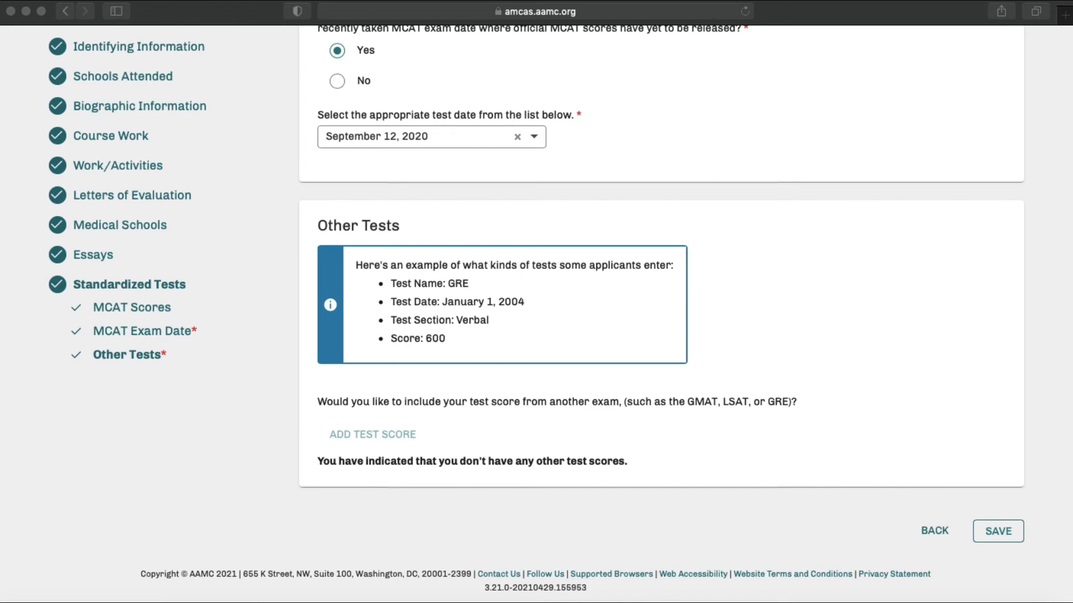
mouse_move(655, 182)
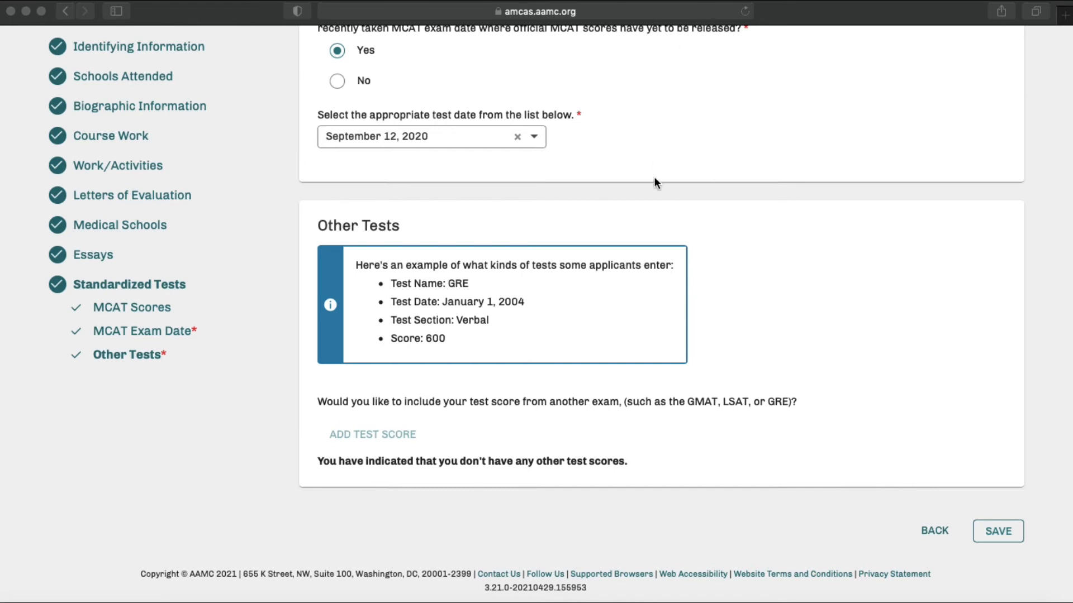